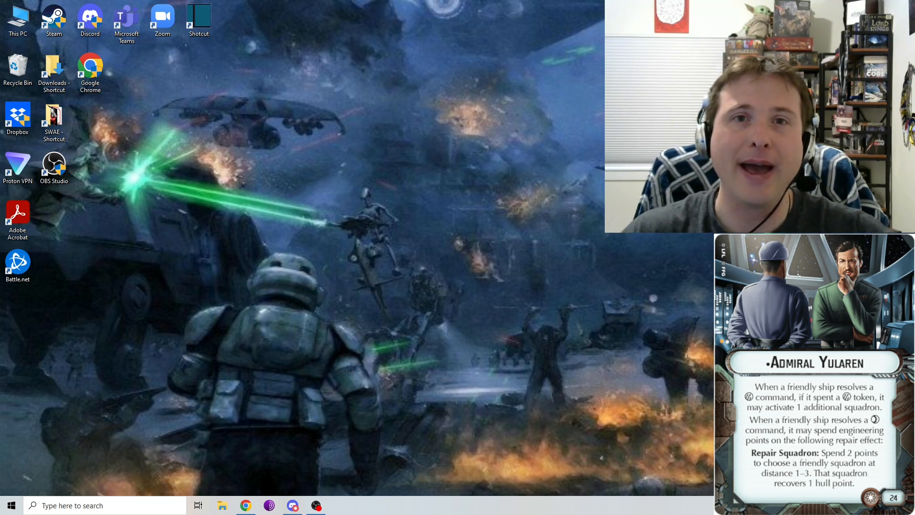
mouse_move(480, 153)
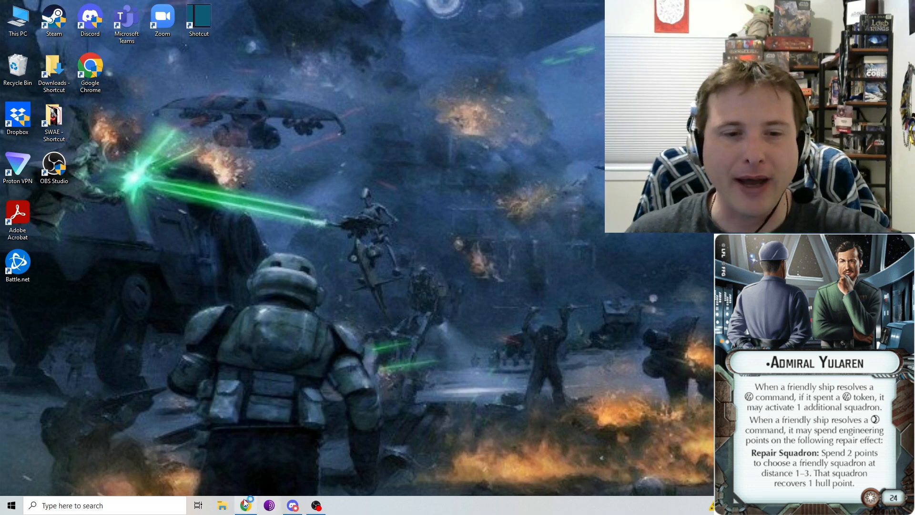
Return to the Armada Fleet Builder with Yularen's card beside the 135-point Venator II fleet
left_click(245, 505)
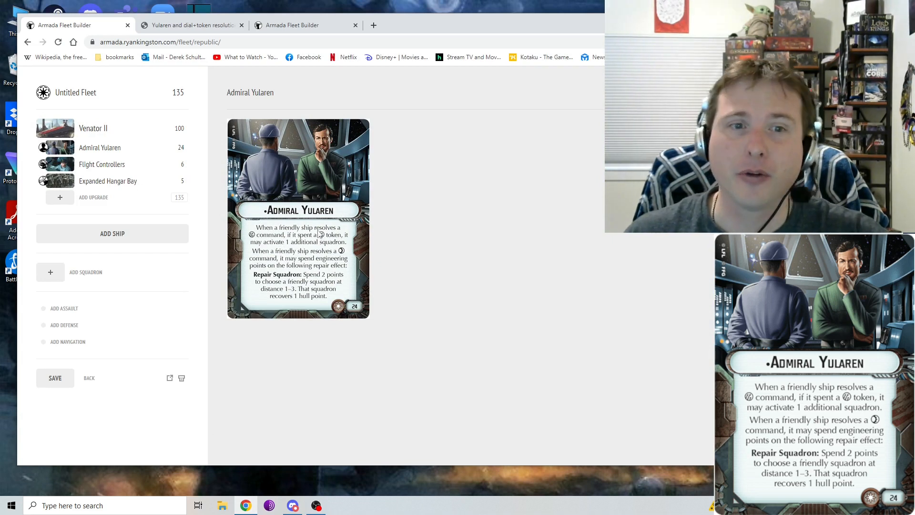
mouse_move(234, 313)
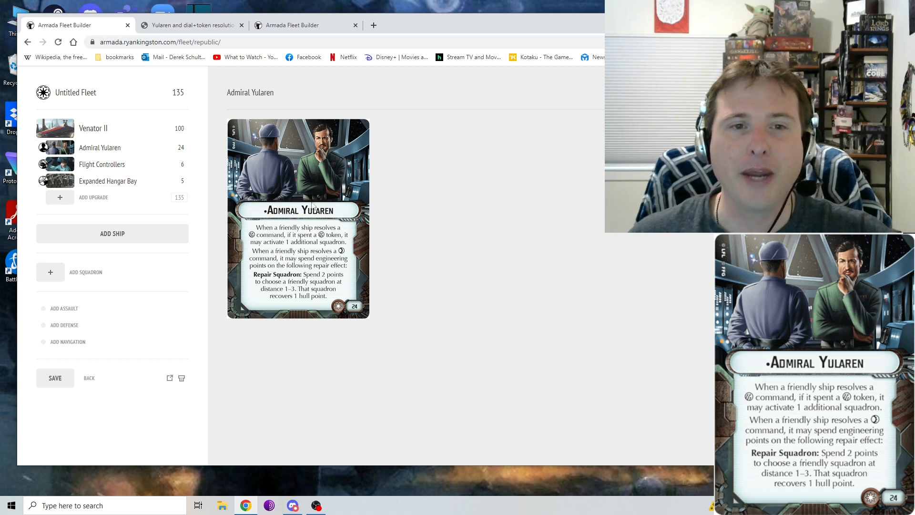
mouse_move(418, 194)
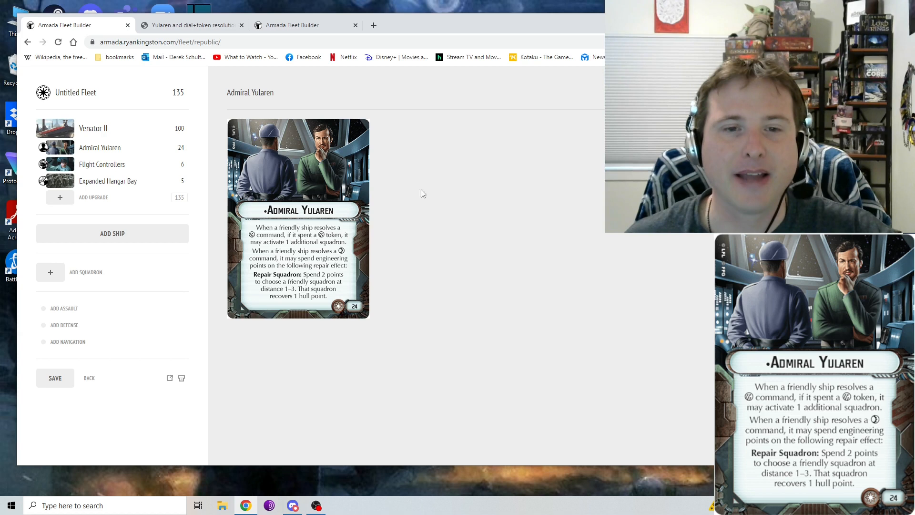
mouse_move(473, 289)
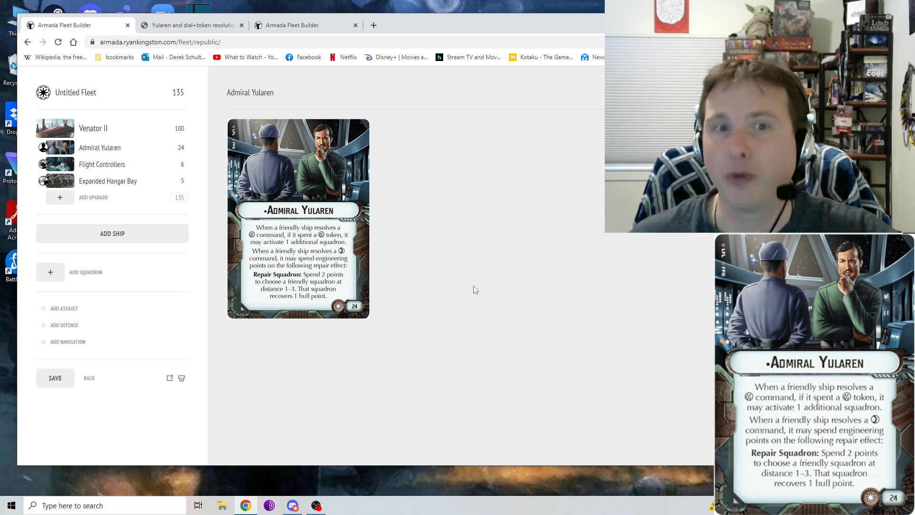
mouse_move(444, 171)
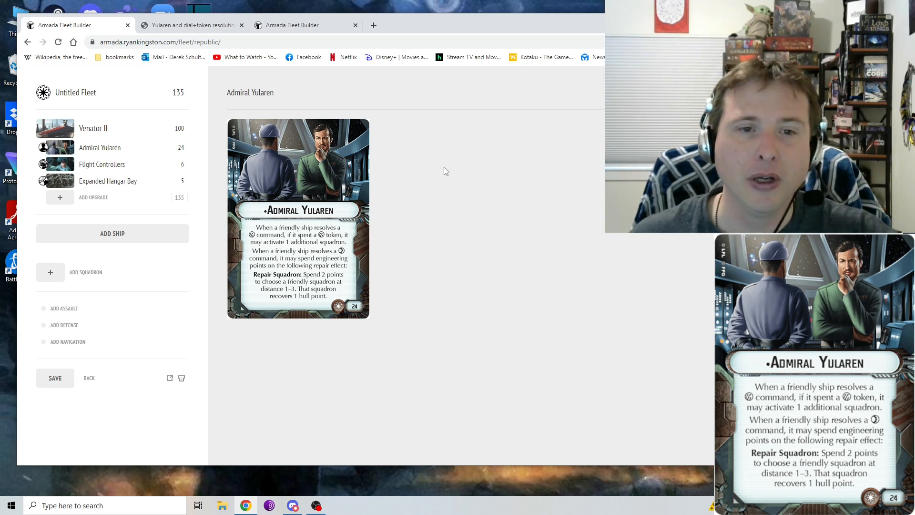
mouse_move(478, 151)
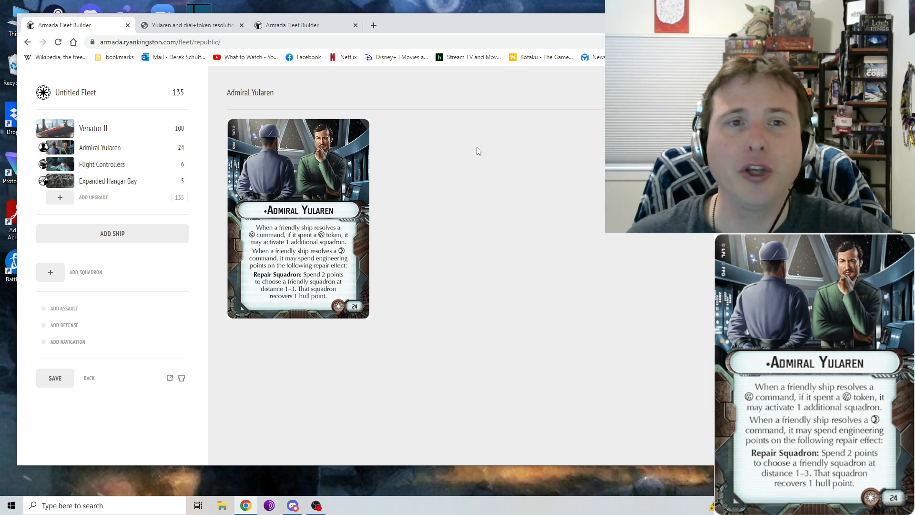
mouse_move(482, 153)
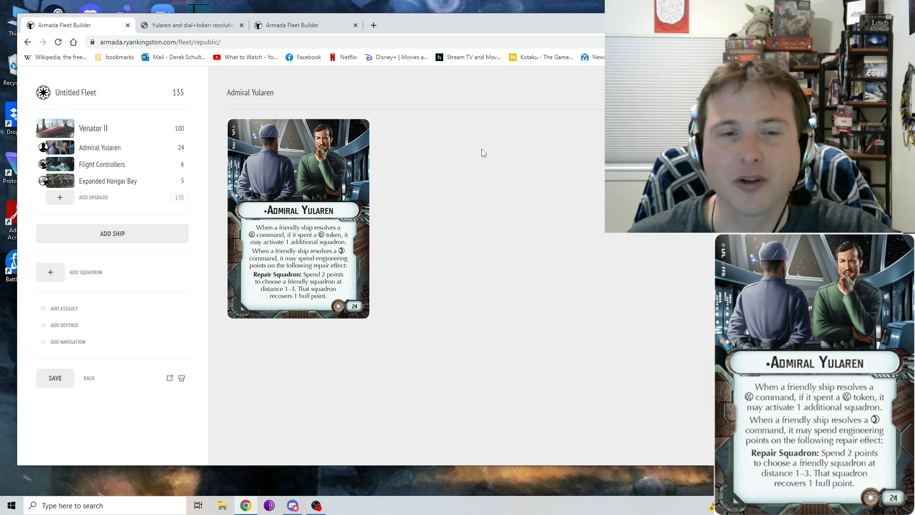
mouse_move(331, 212)
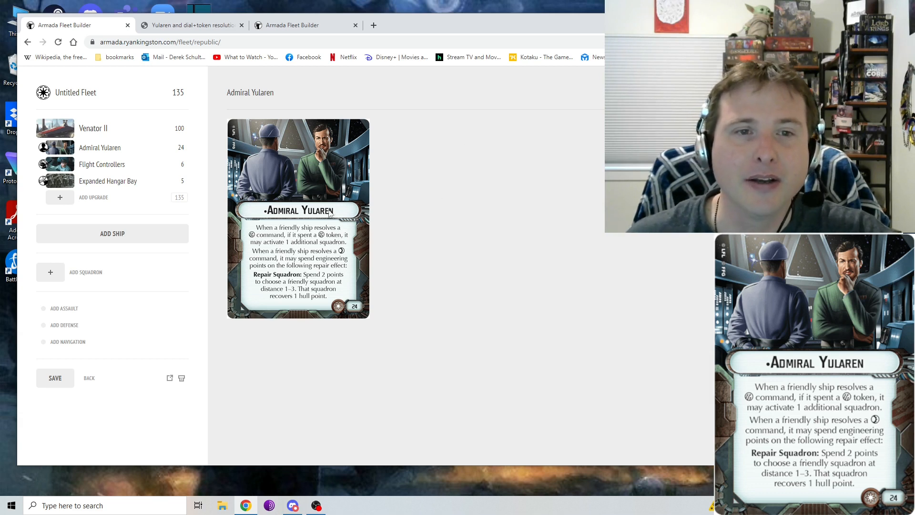
mouse_move(497, 209)
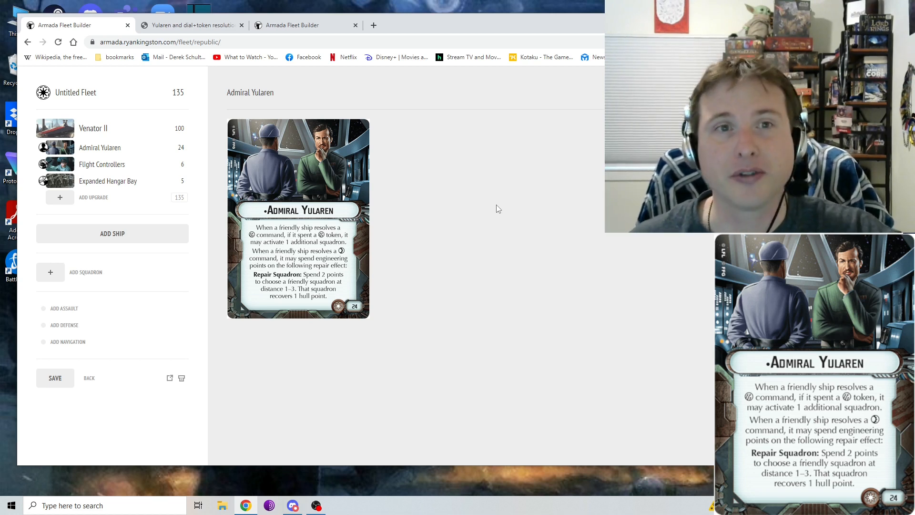
mouse_move(460, 171)
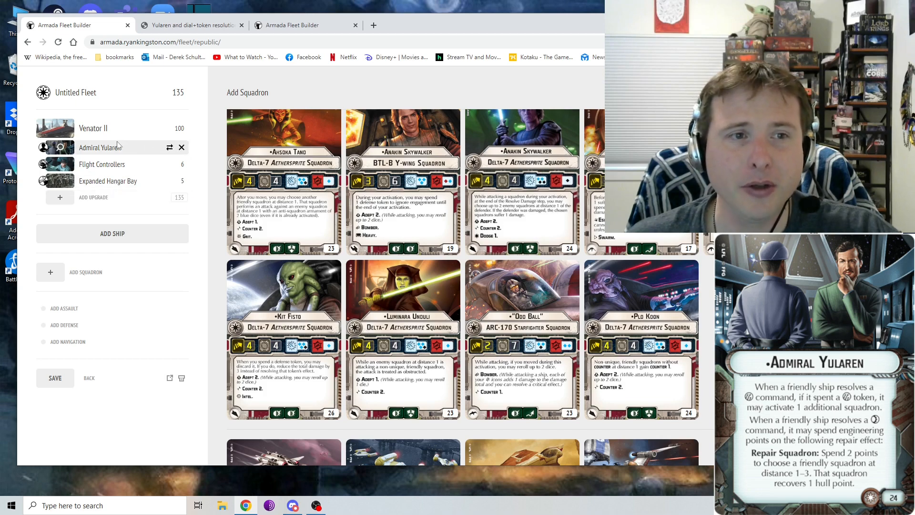
View Admiral Yularen's card, then browse Republic squadrons down to ARC-170 and V-19 Torrent
left_click(100, 147)
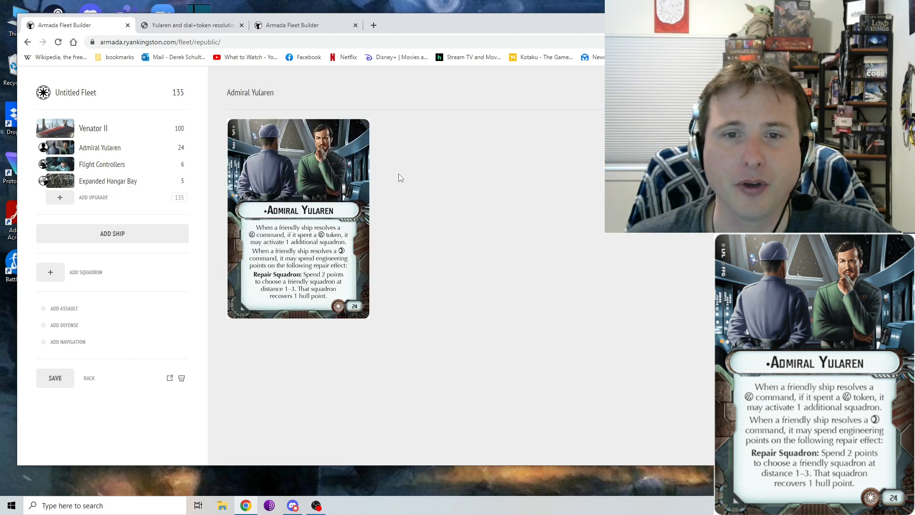
mouse_move(185, 245)
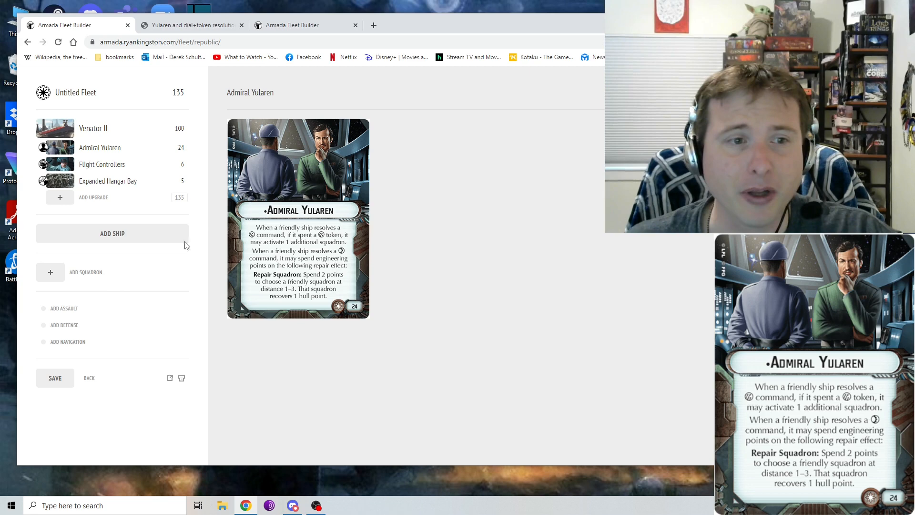
left_click(85, 273)
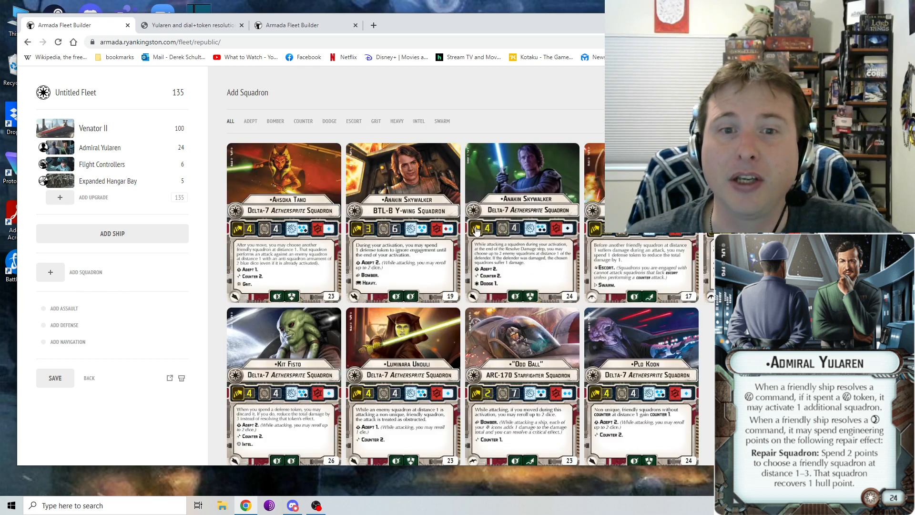
mouse_move(455, 208)
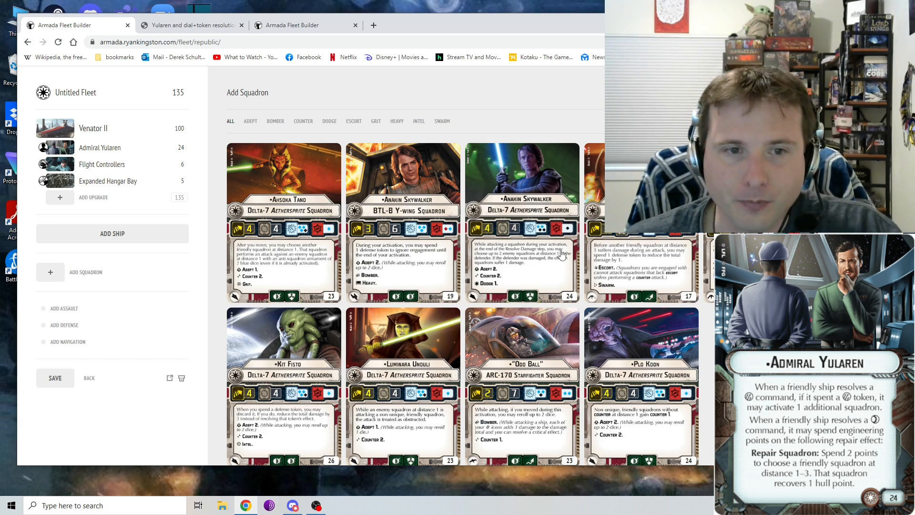
mouse_move(566, 245)
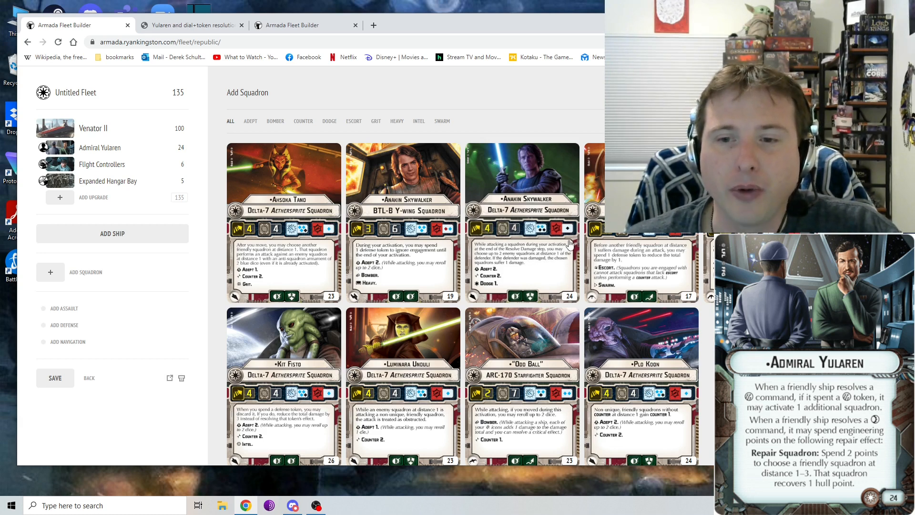
scroll("down", 3)
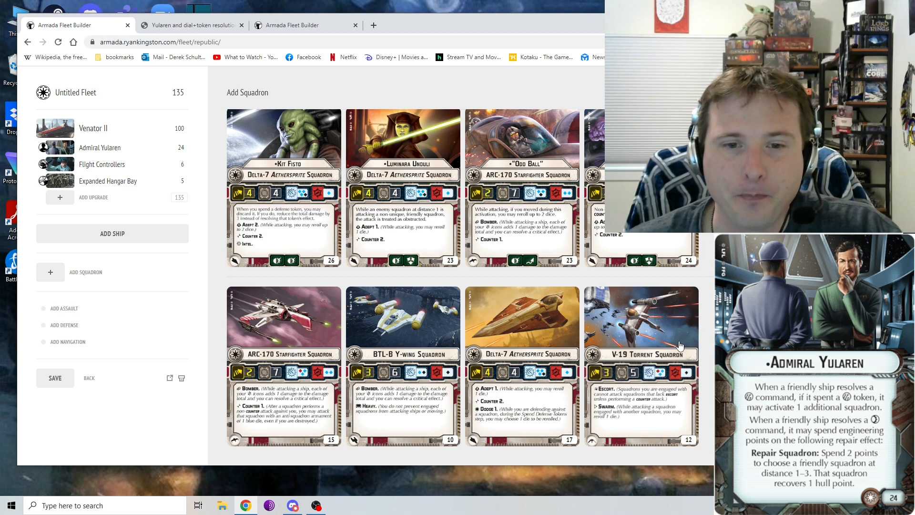
mouse_move(402, 344)
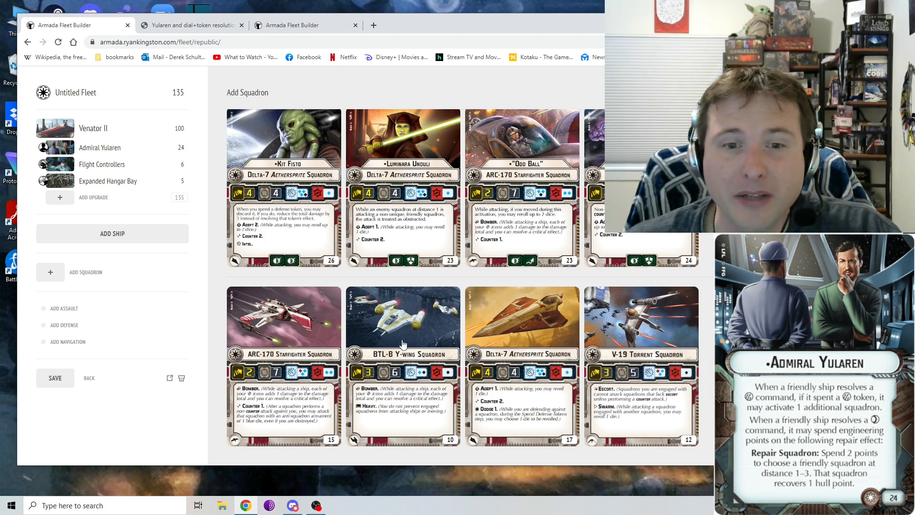
mouse_move(499, 344)
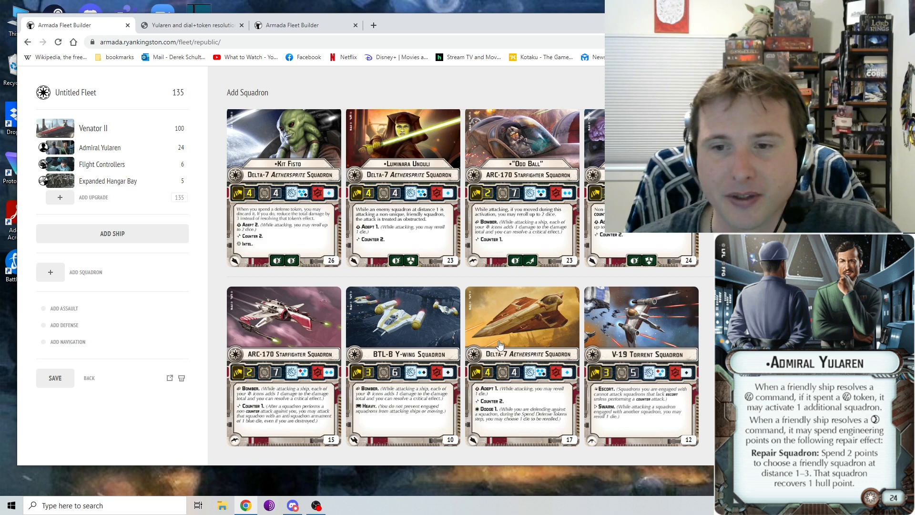
mouse_move(642, 359)
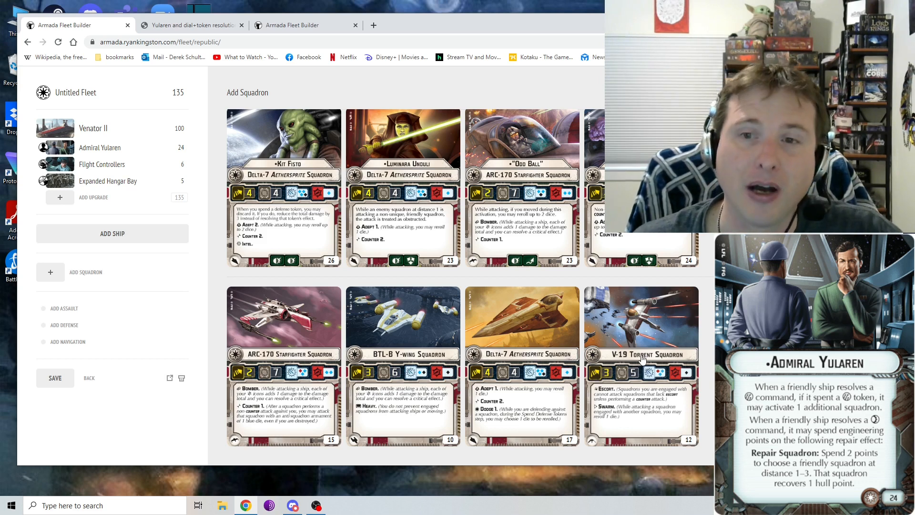
mouse_move(641, 361)
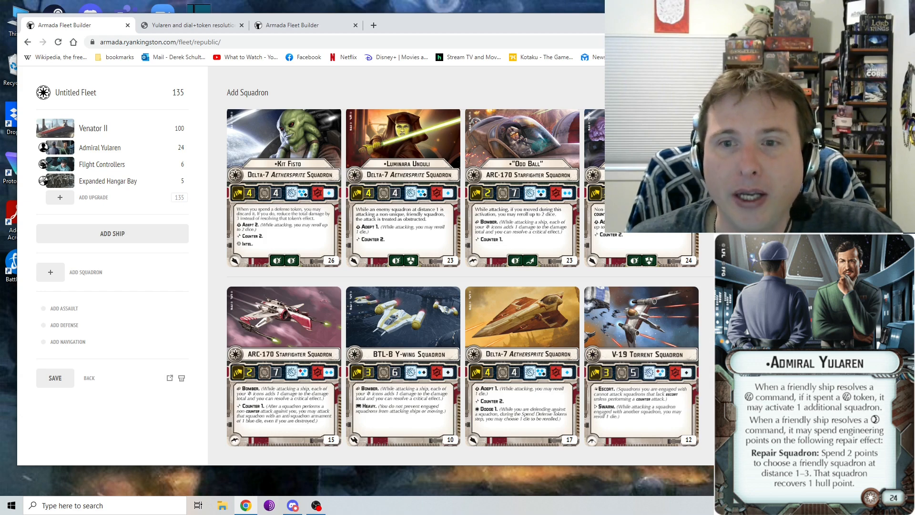
left_click(94, 128)
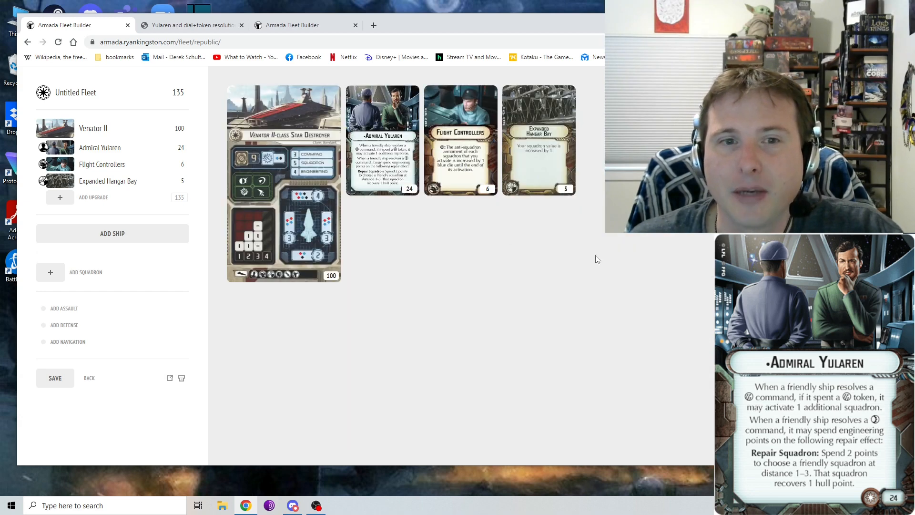
mouse_move(622, 246)
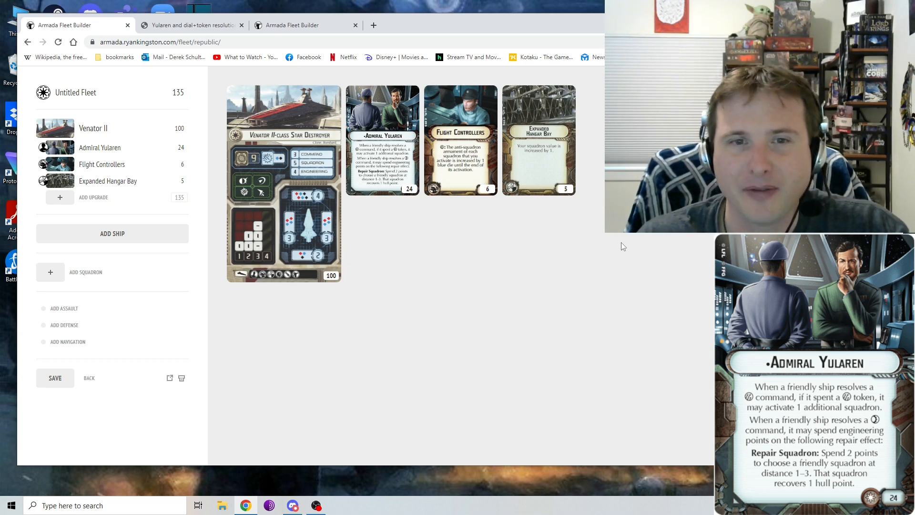
mouse_move(625, 244)
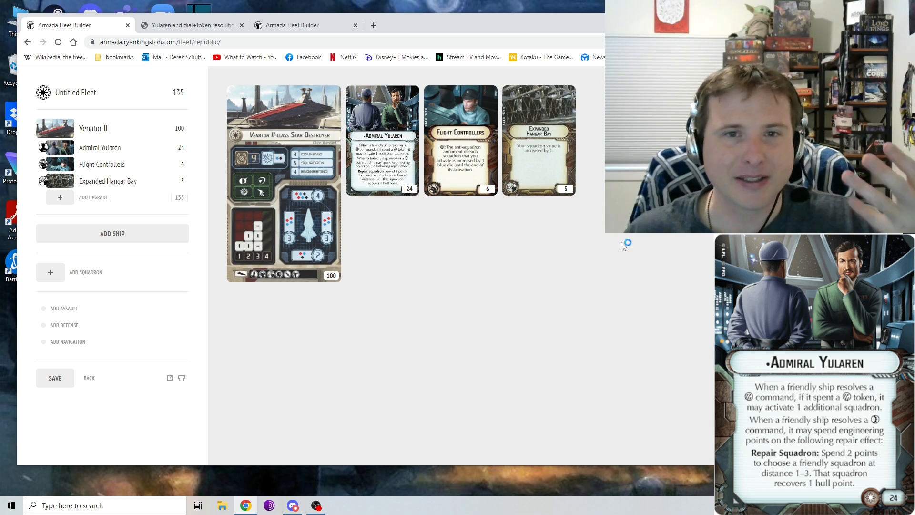
mouse_move(624, 246)
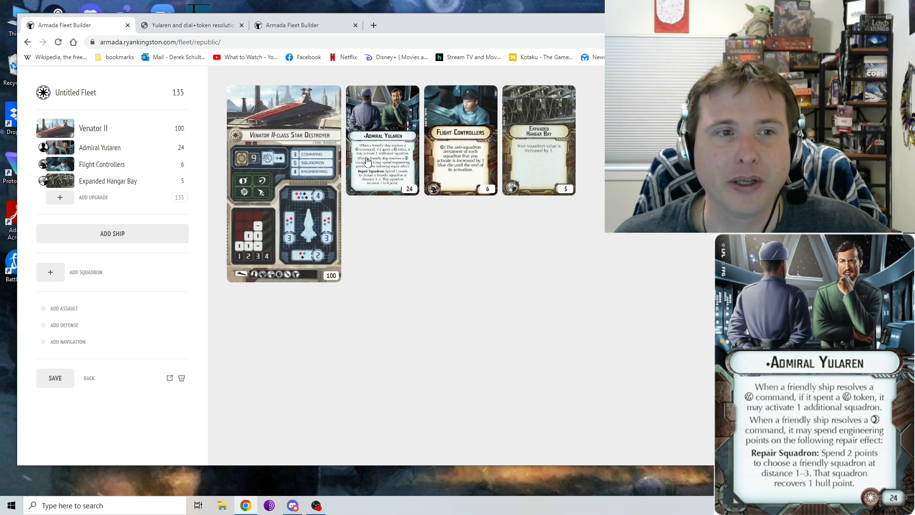
mouse_move(442, 218)
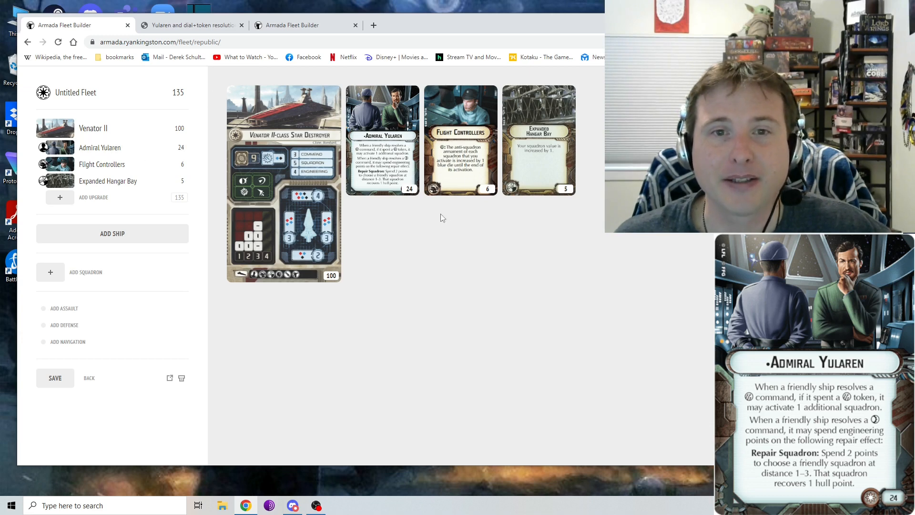
mouse_move(301, 131)
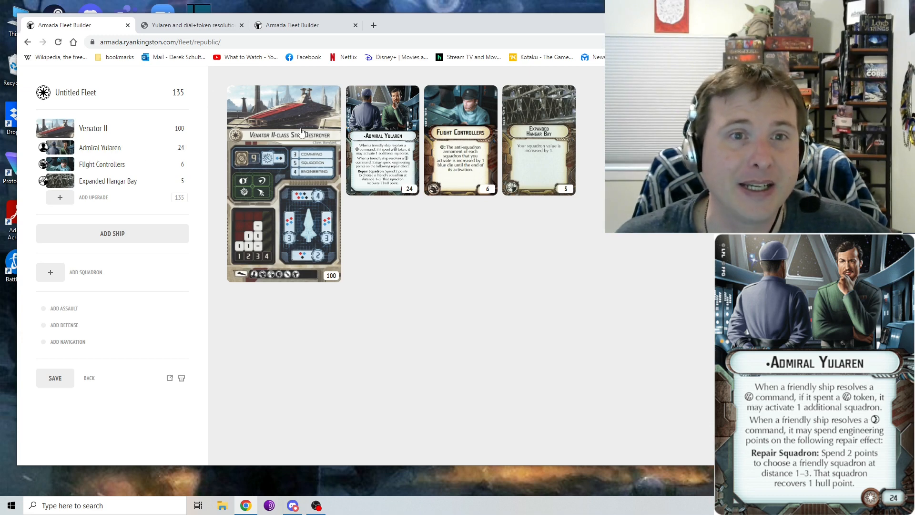
mouse_move(316, 196)
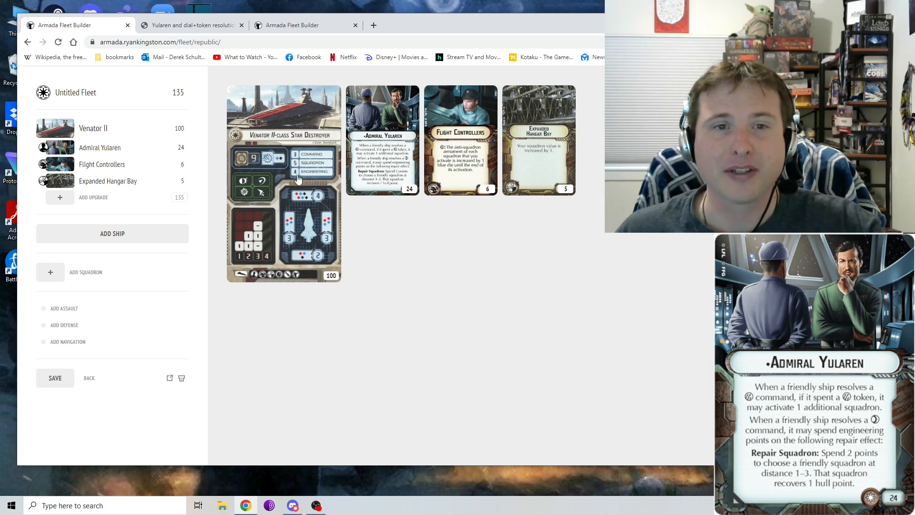
mouse_move(493, 249)
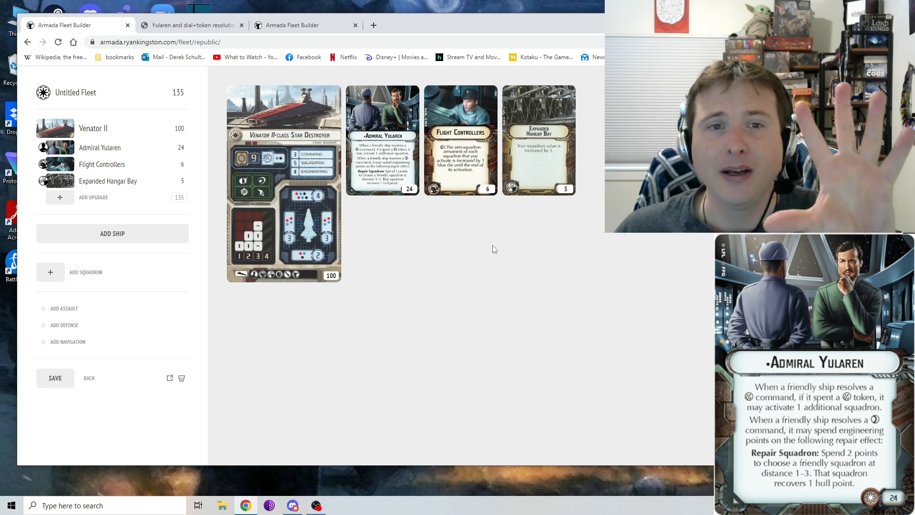
mouse_move(548, 156)
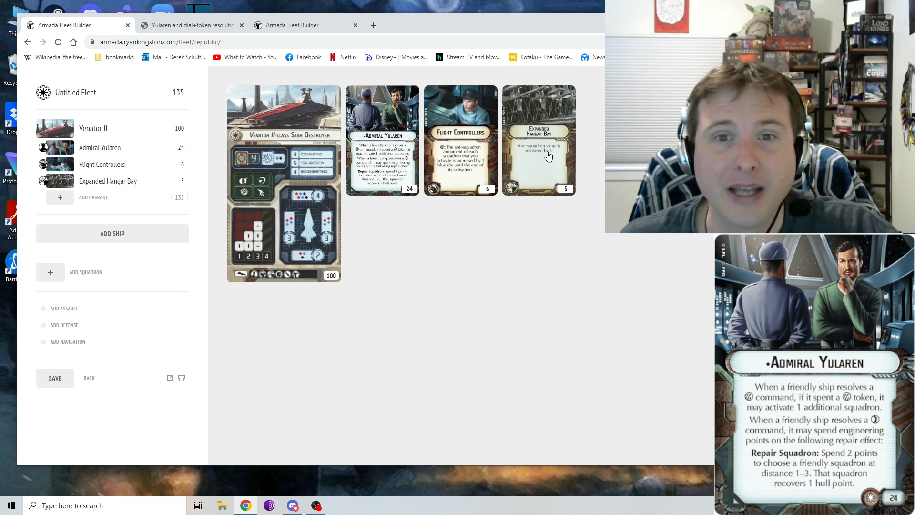
mouse_move(486, 188)
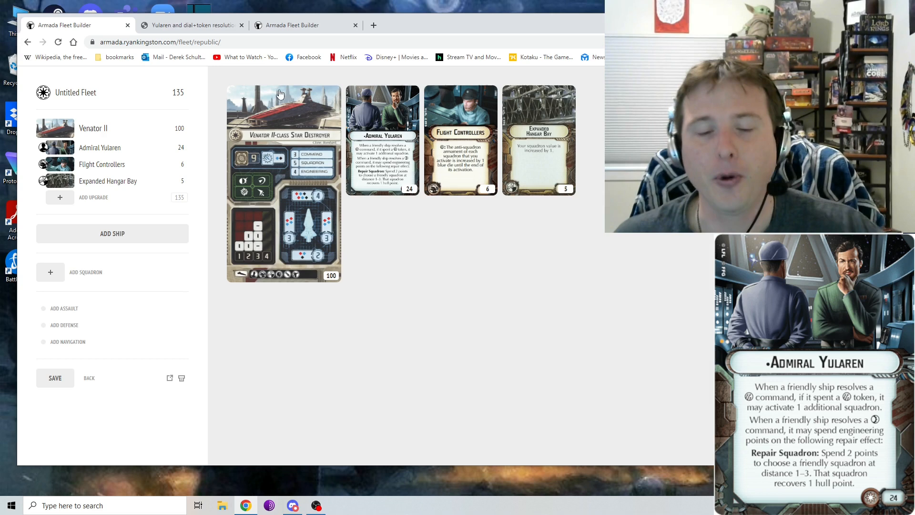
Show the forum thread 'Yularen and dial+token resolution' with the moderator's confirming reply
left_click(193, 24)
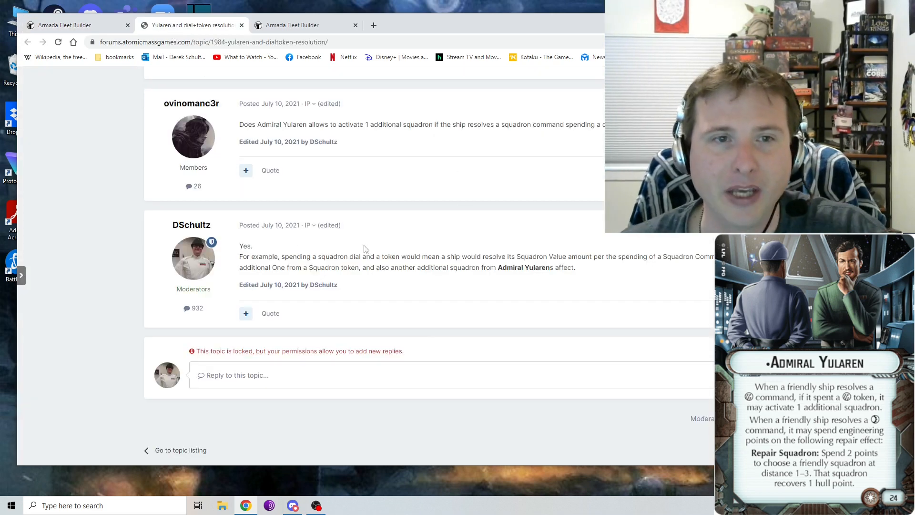
mouse_move(367, 138)
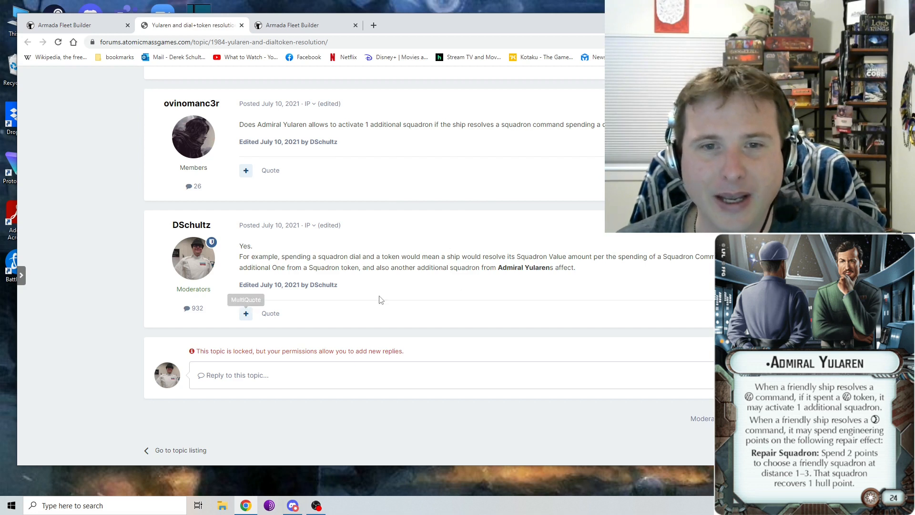
mouse_move(416, 269)
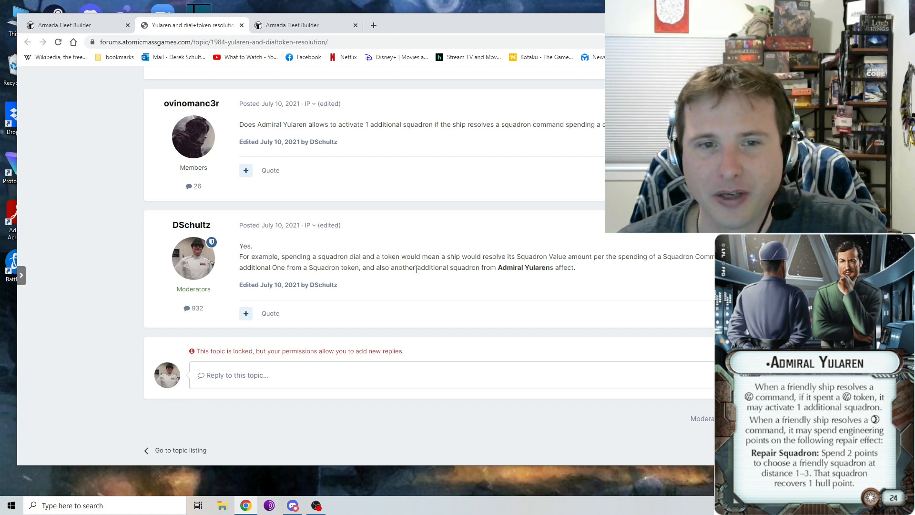
mouse_move(458, 178)
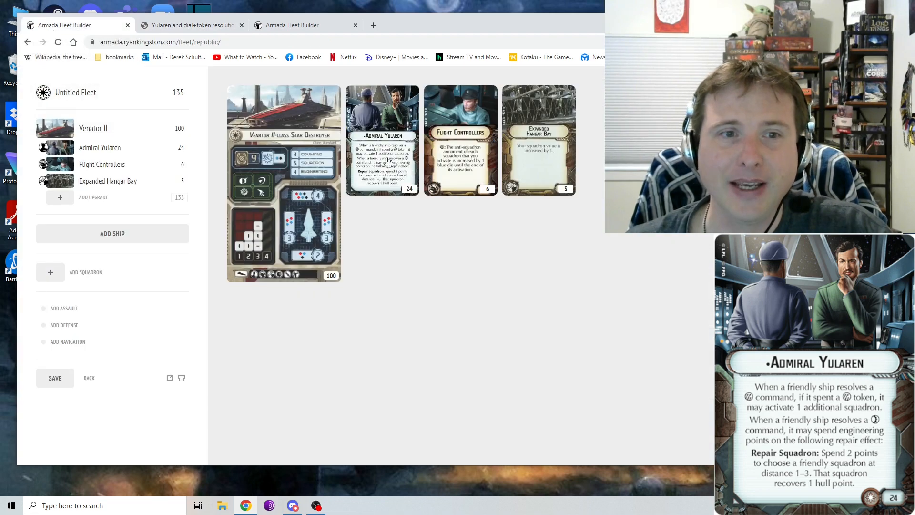
Review the 393-point Yulgar fleet: Venator II, Pelta, Consular, four squadron types, three objectives
left_click(112, 234)
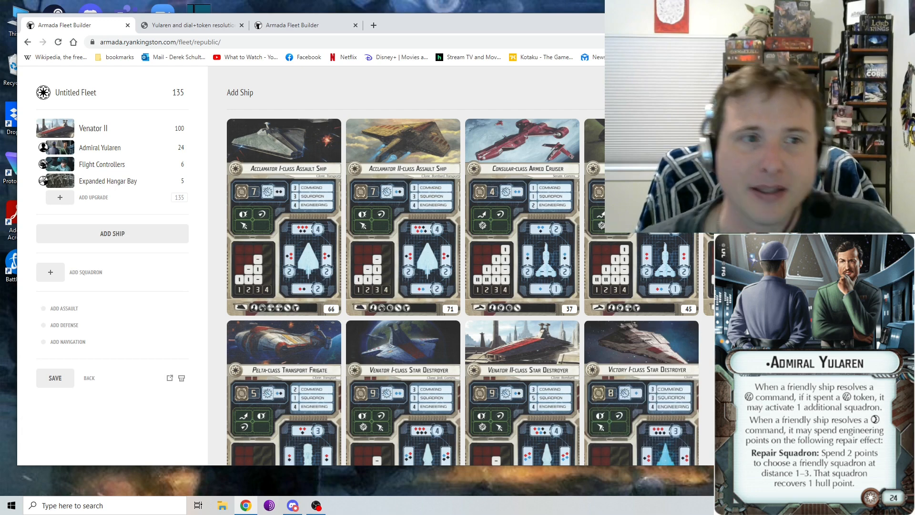
mouse_move(206, 60)
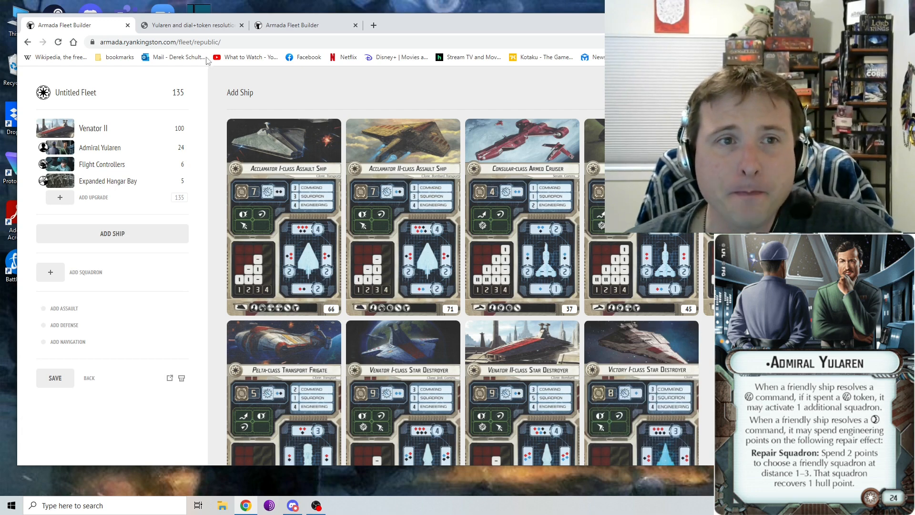
mouse_move(100, 147)
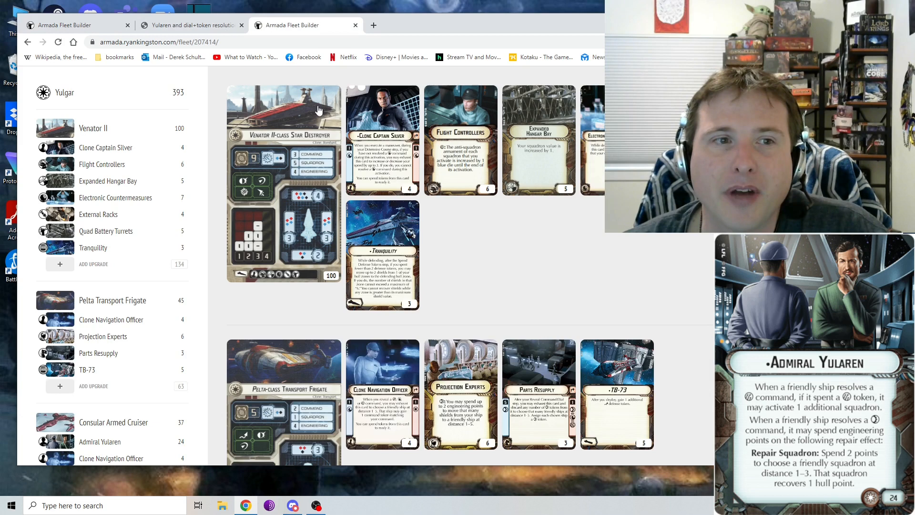
mouse_move(440, 141)
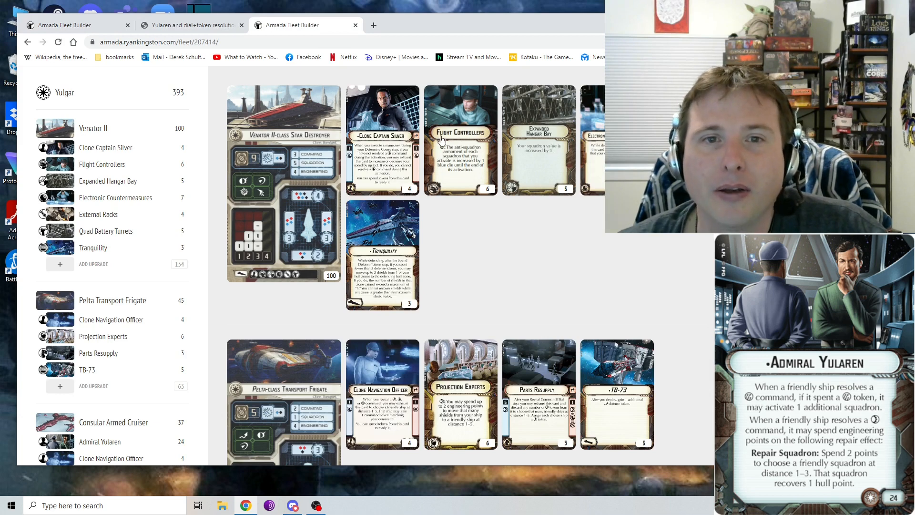
mouse_move(263, 182)
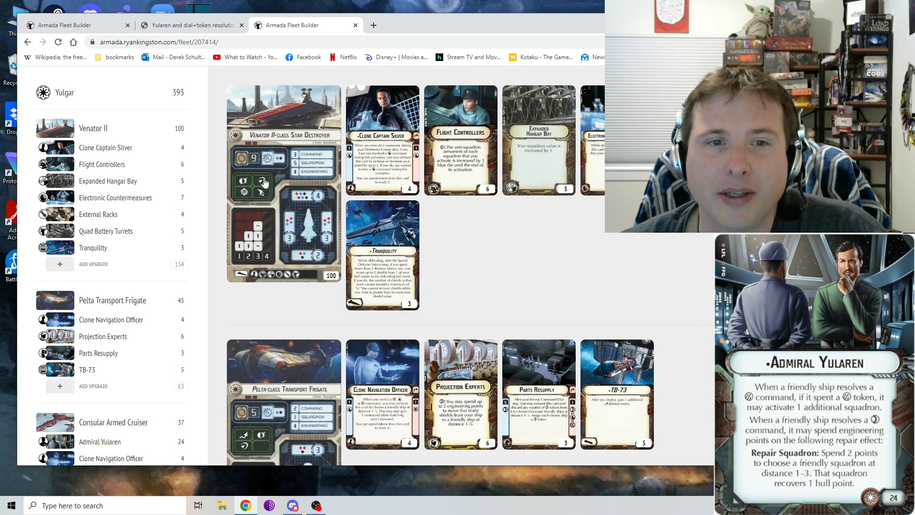
mouse_move(273, 194)
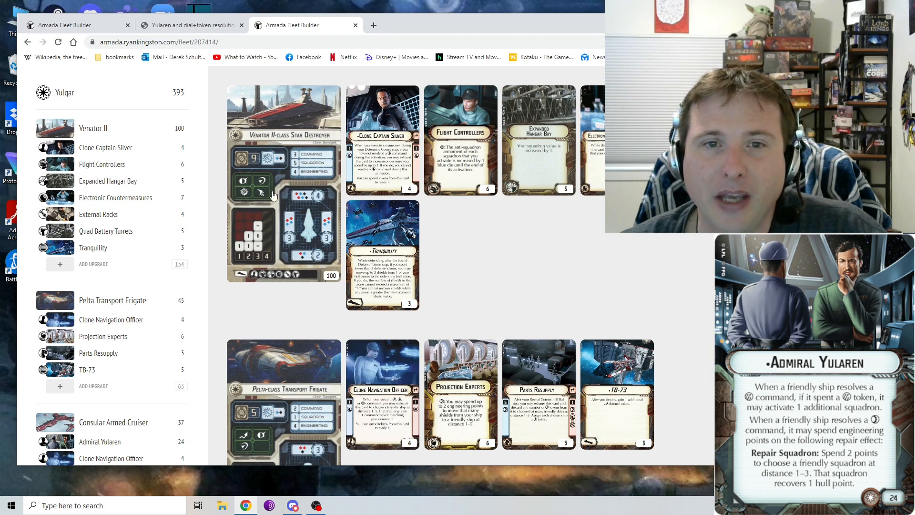
mouse_move(433, 239)
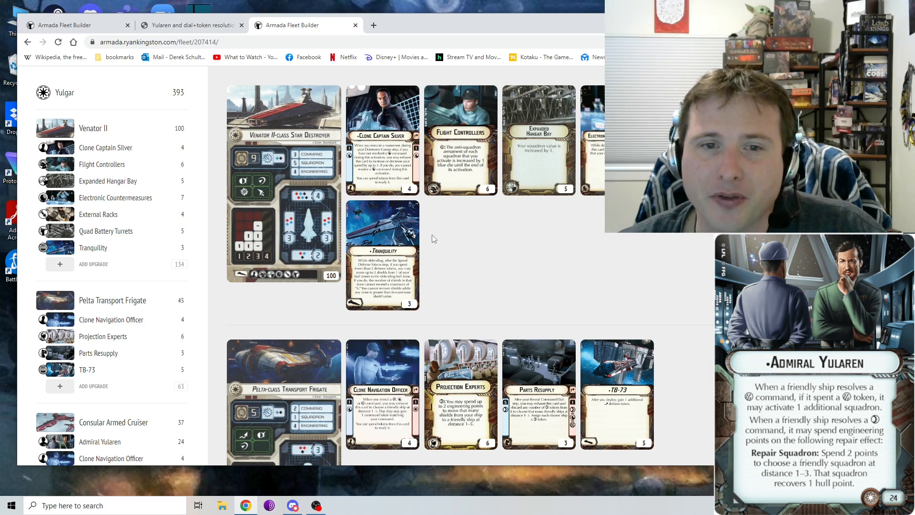
mouse_move(279, 194)
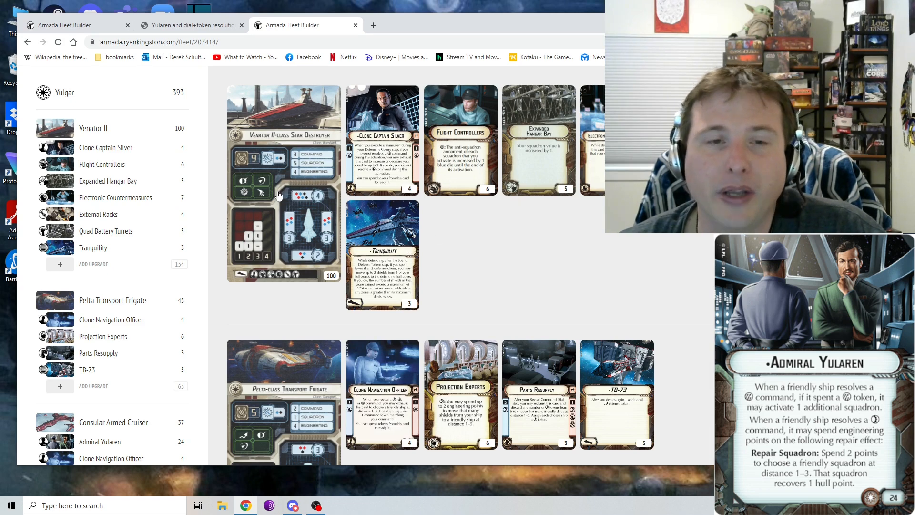
mouse_move(414, 232)
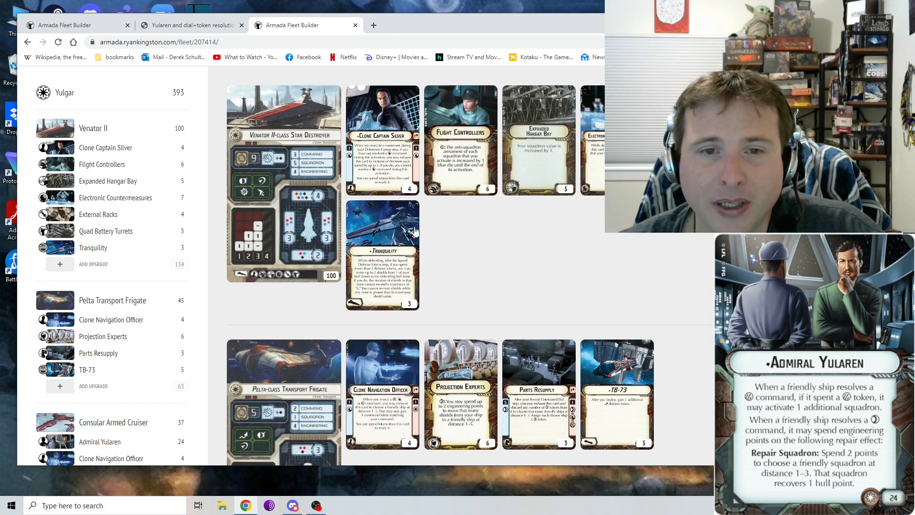
scroll("down", 3)
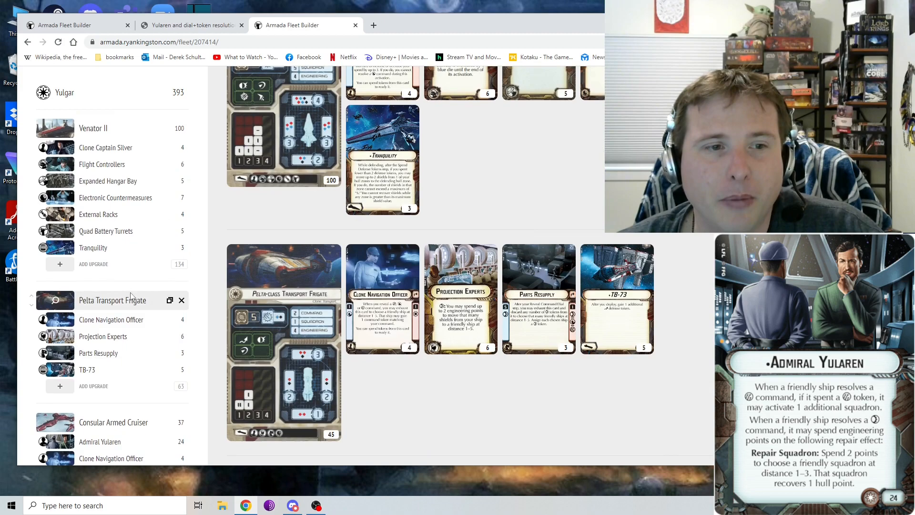
scroll("down", 3)
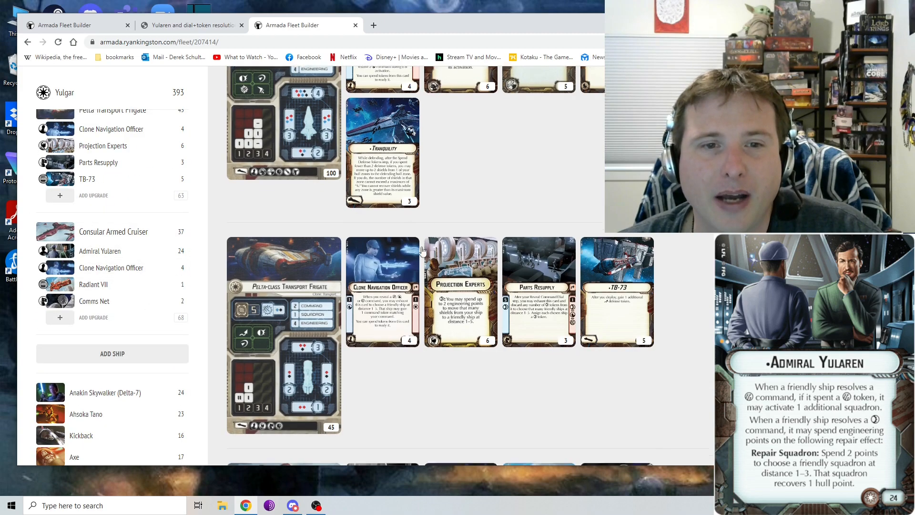
scroll("down", 3)
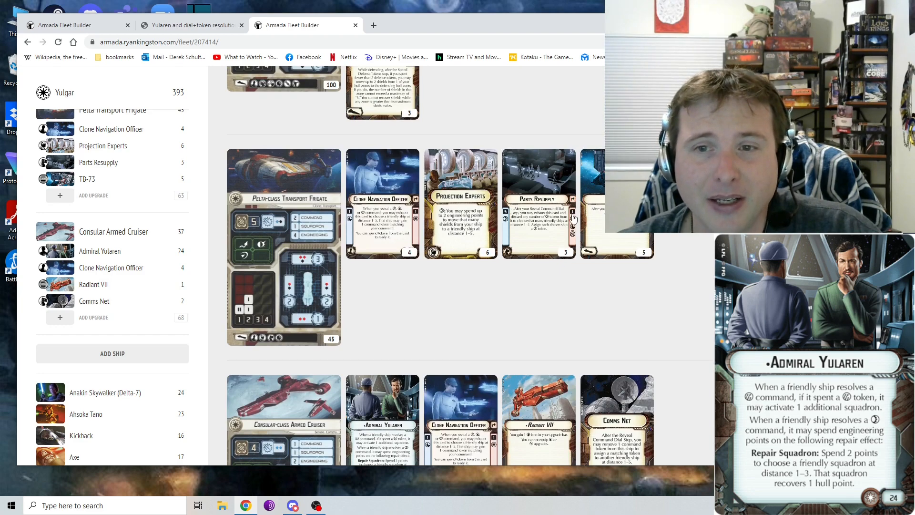
scroll("down", 3)
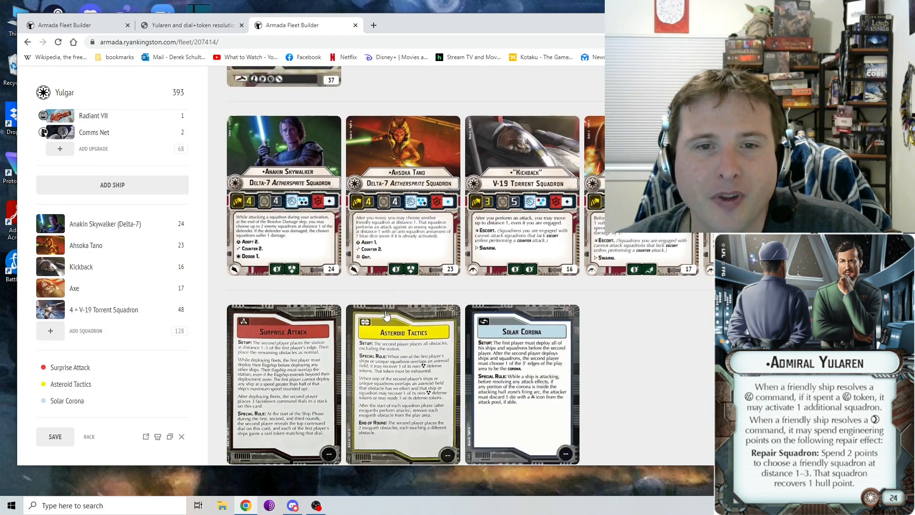
scroll("up", 3)
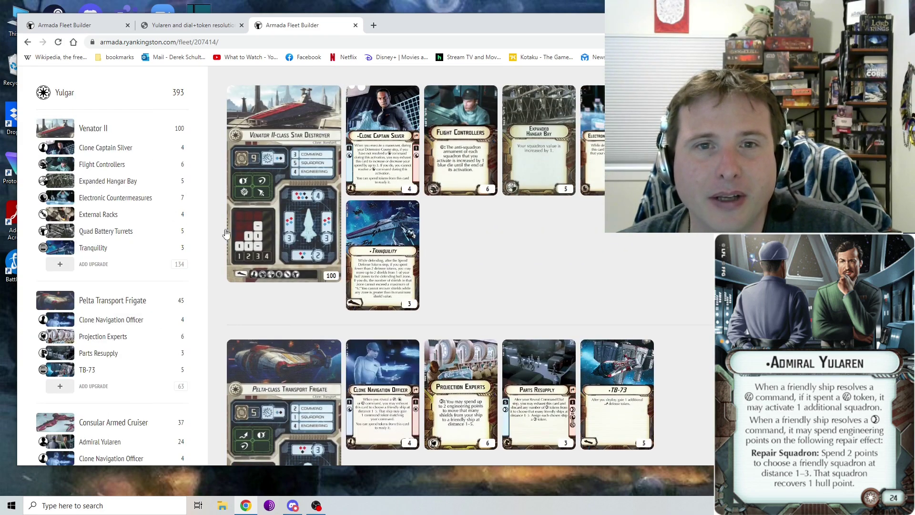
mouse_move(291, 252)
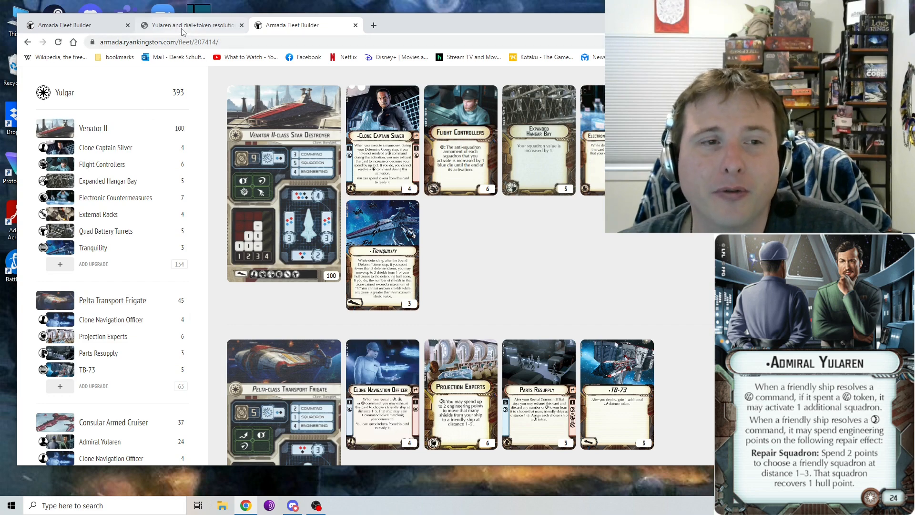
Scroll to the Anakin Skywalker, Ahsoka Tano, Kickback and Axe squadron cards and objectives
scroll("down", 3)
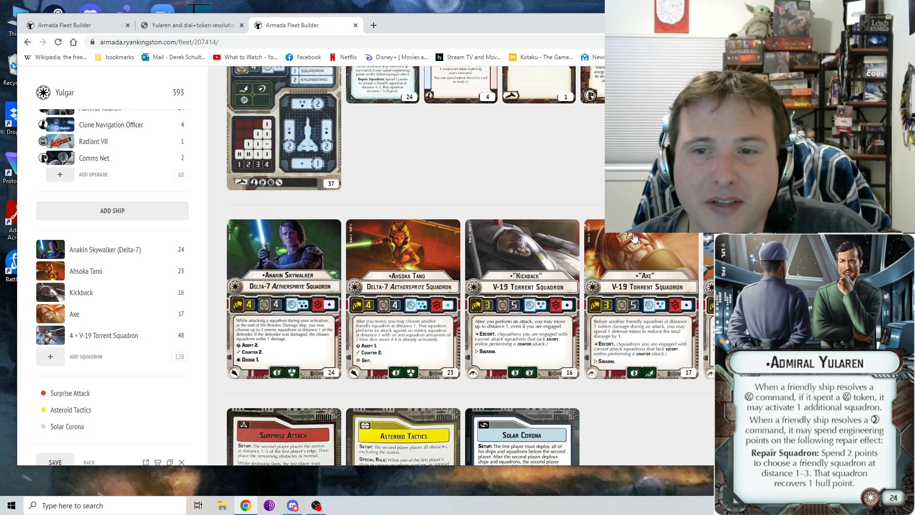
mouse_move(577, 202)
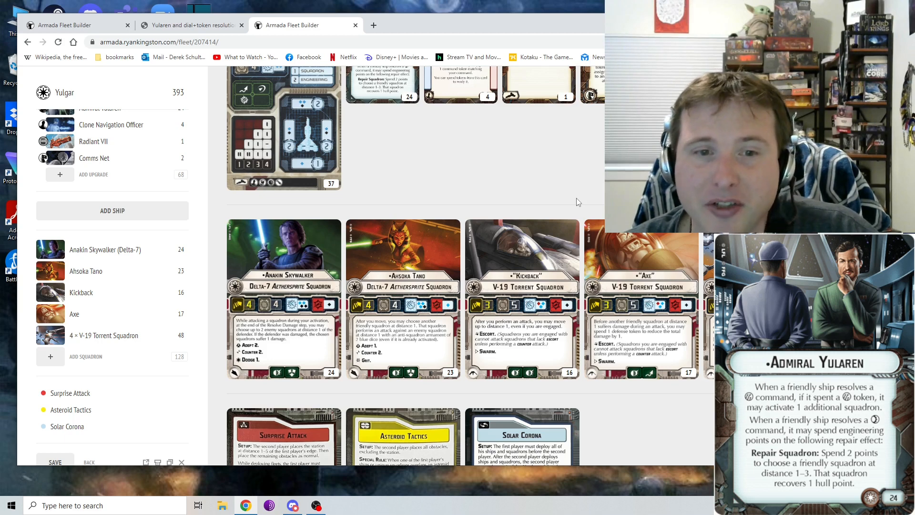
mouse_move(139, 286)
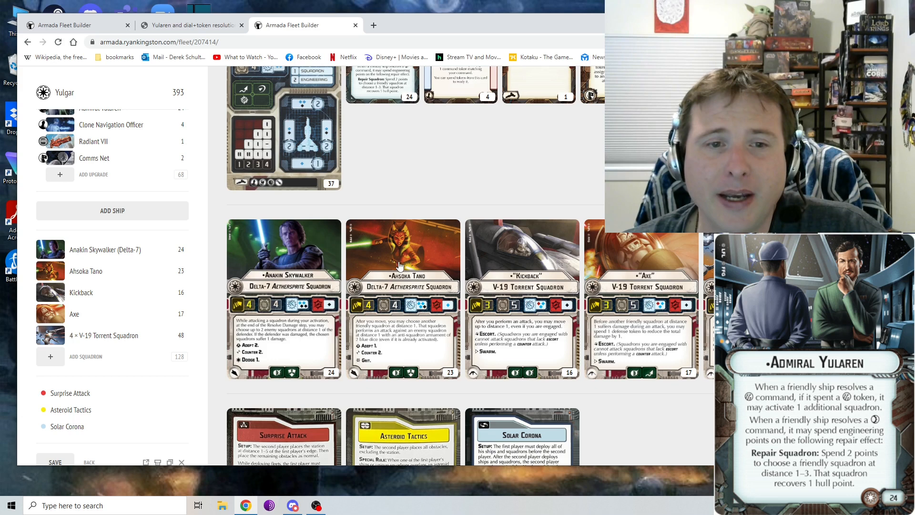
mouse_move(425, 268)
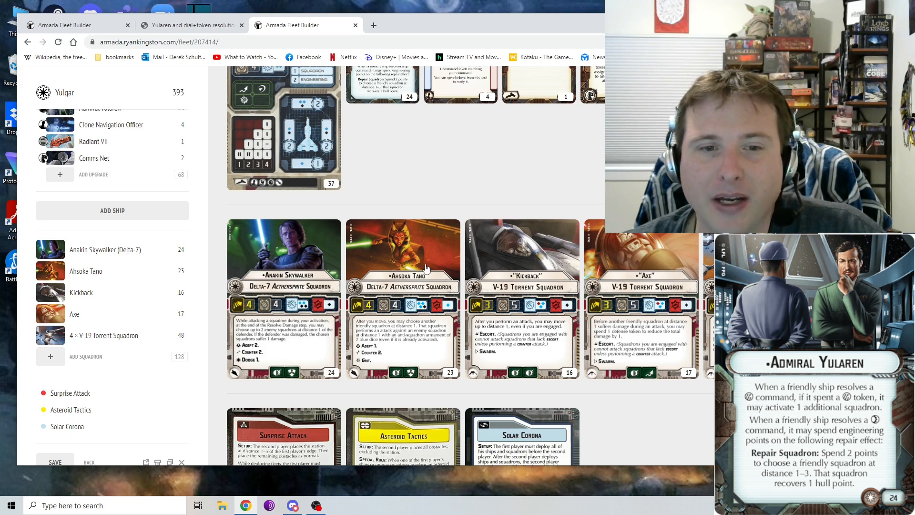
mouse_move(437, 306)
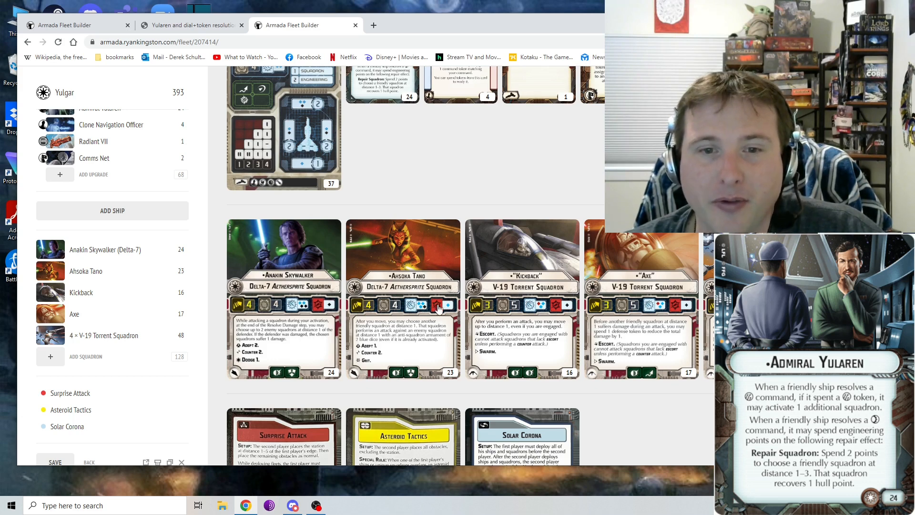
mouse_move(419, 171)
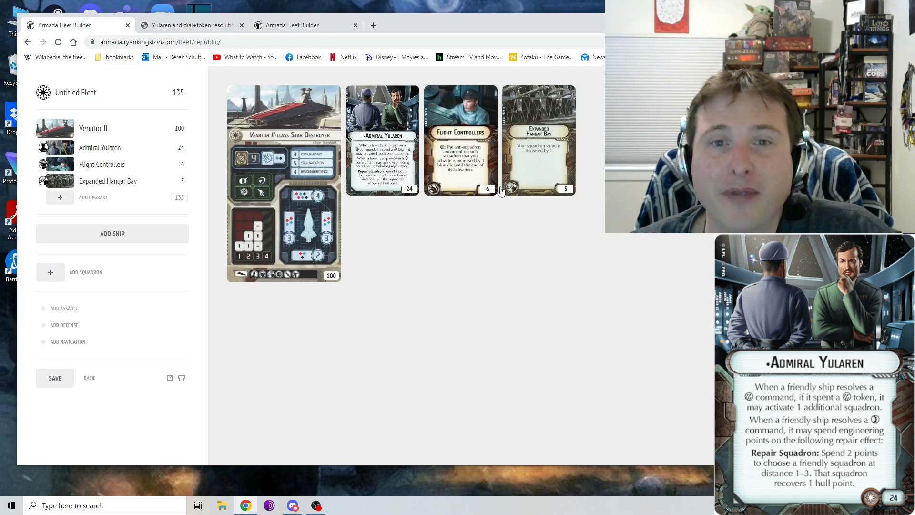
mouse_move(406, 162)
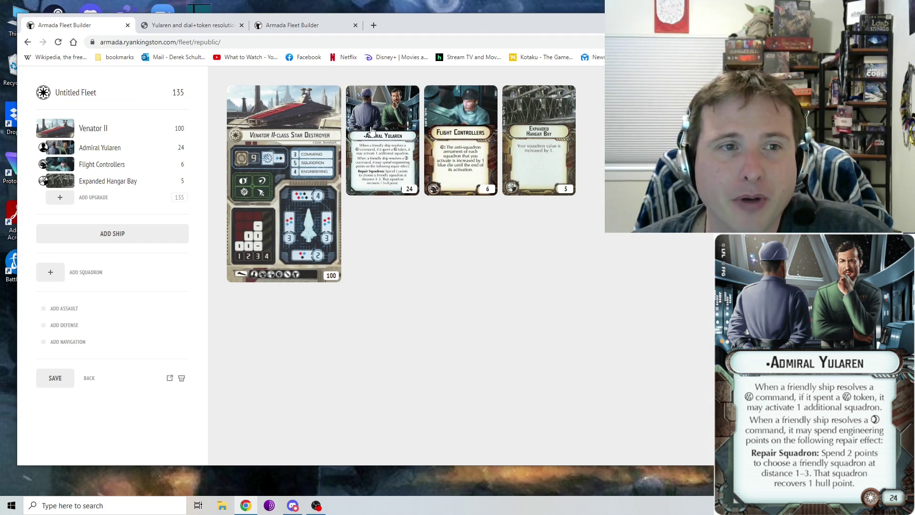
mouse_move(446, 140)
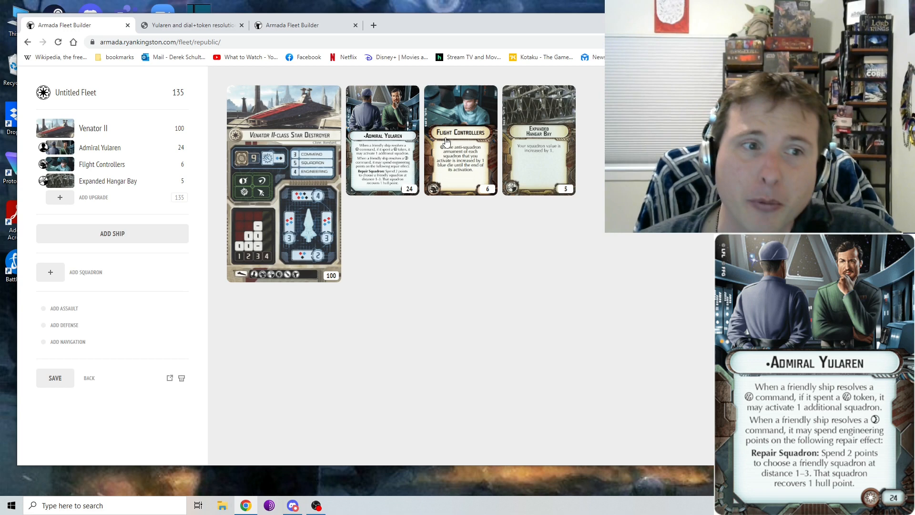
mouse_move(401, 139)
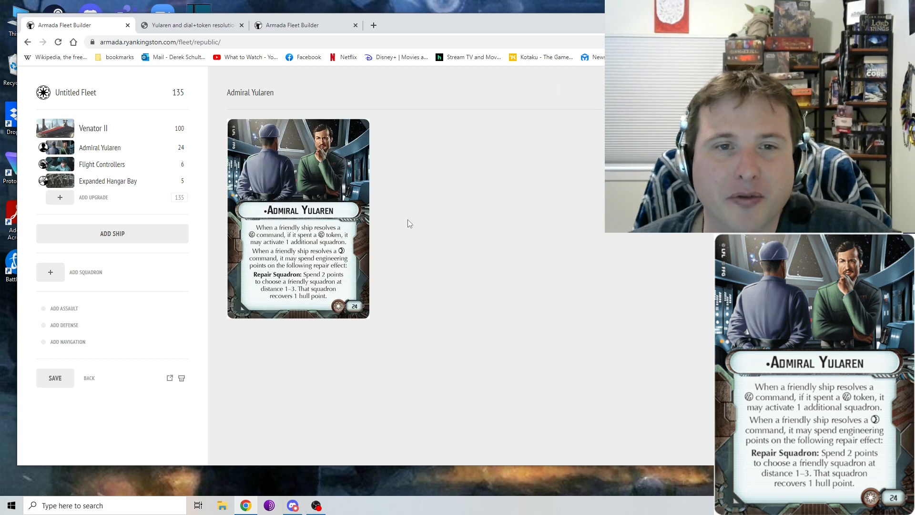
mouse_move(494, 156)
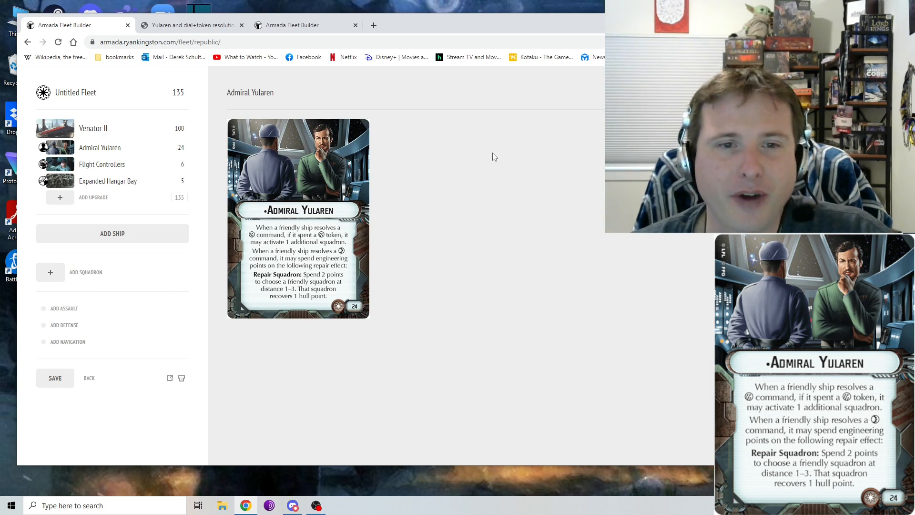
mouse_move(289, 164)
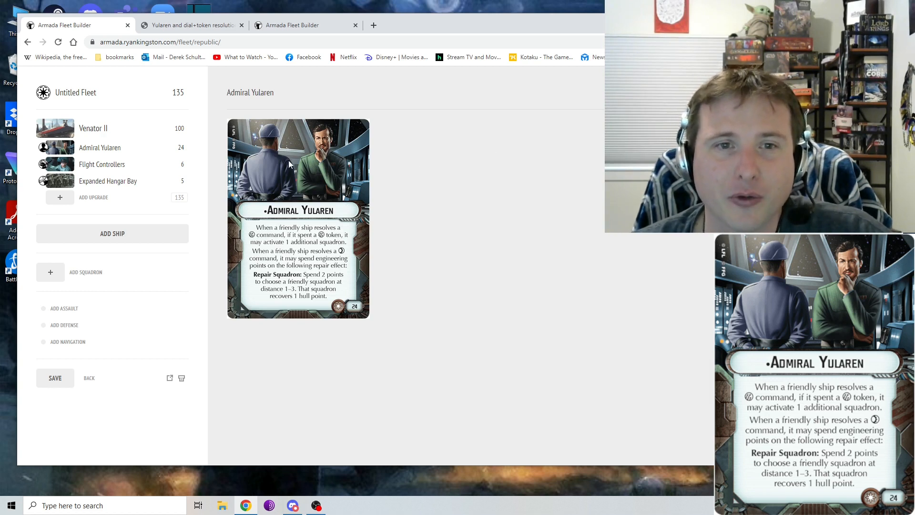
mouse_move(515, 249)
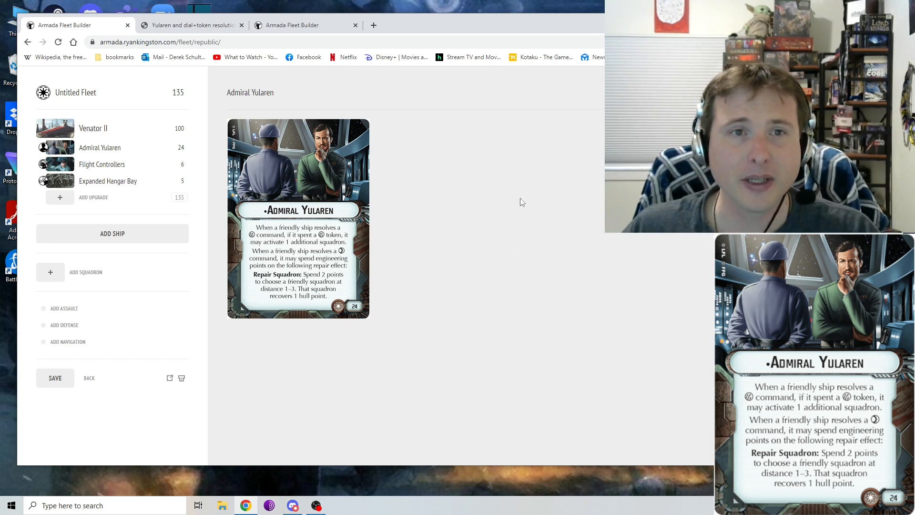
mouse_move(548, 184)
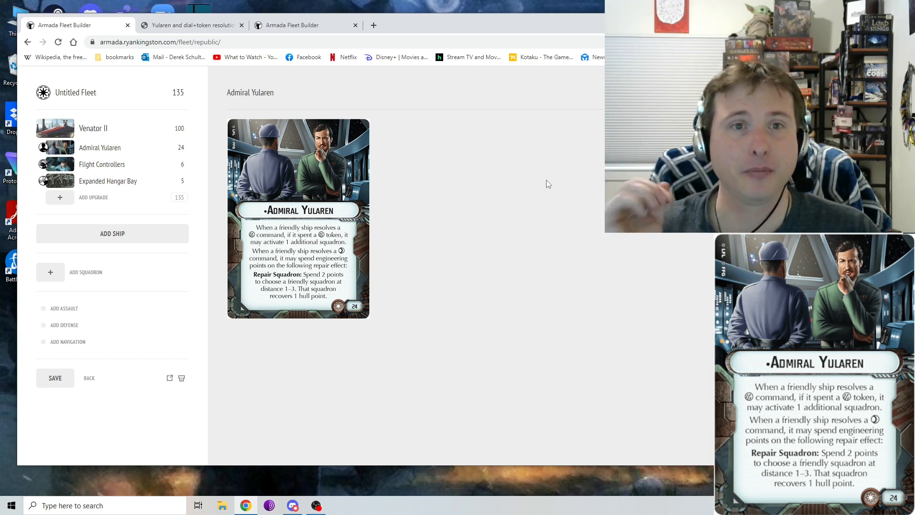
mouse_move(557, 189)
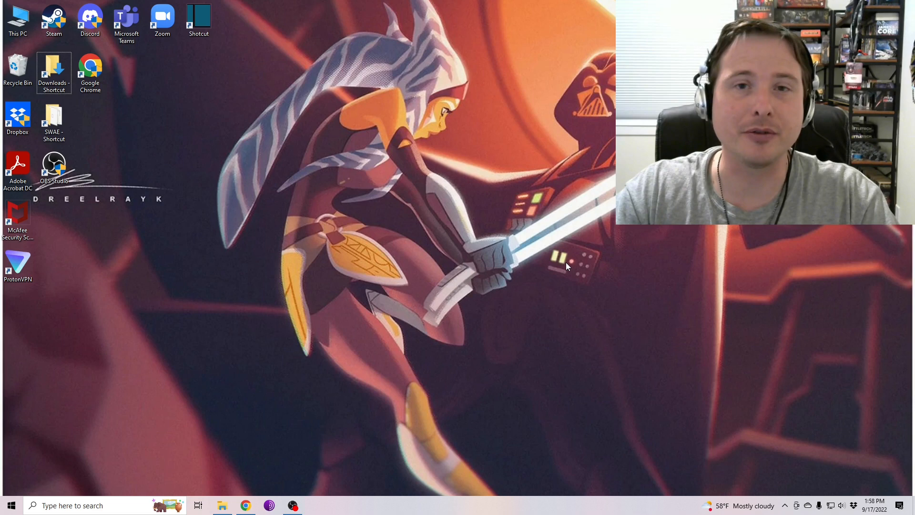
mouse_move(397, 444)
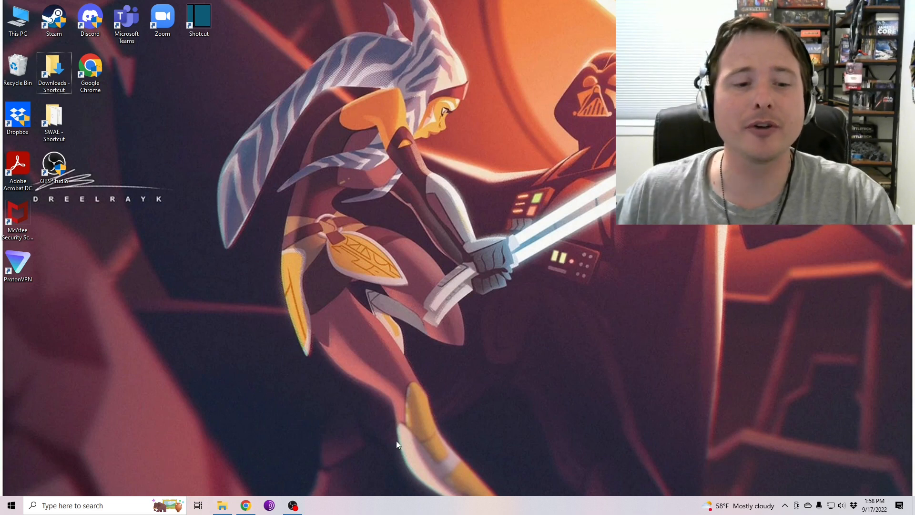
Launch Chrome from the taskbar to show the Otherworld Events Facebook sponsor page
left_click(244, 506)
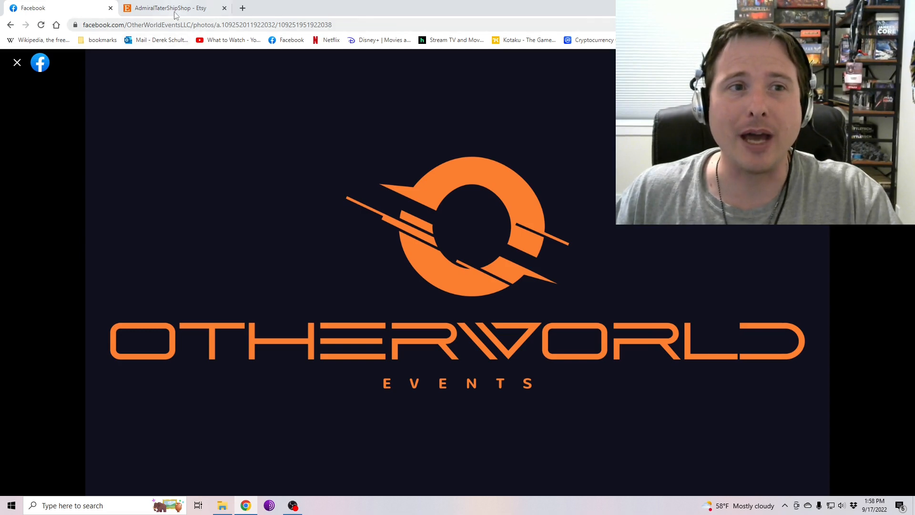
Browse AdmiralTaterShipShop's featured and all-items acrylic Armada accessories, then return to the top
left_click(170, 7)
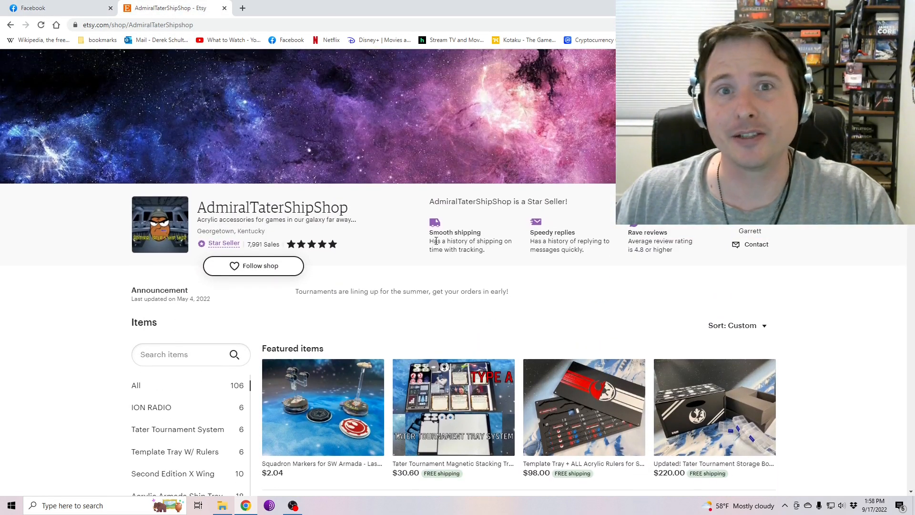
scroll("down", 3)
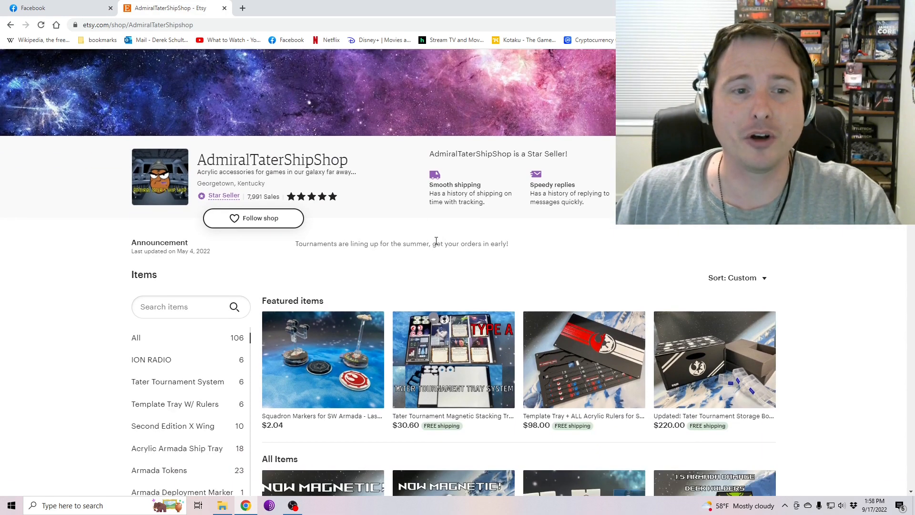
scroll("down", 3)
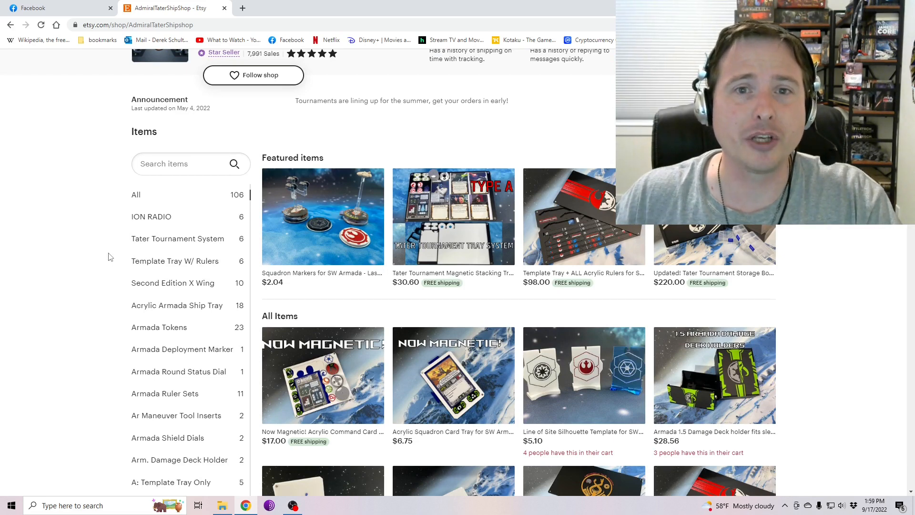
scroll("down", 3)
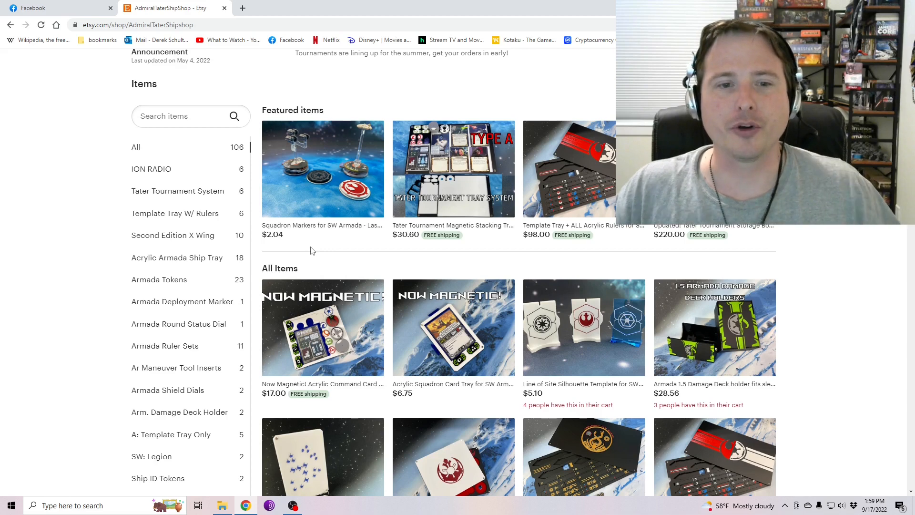
scroll("down", 3)
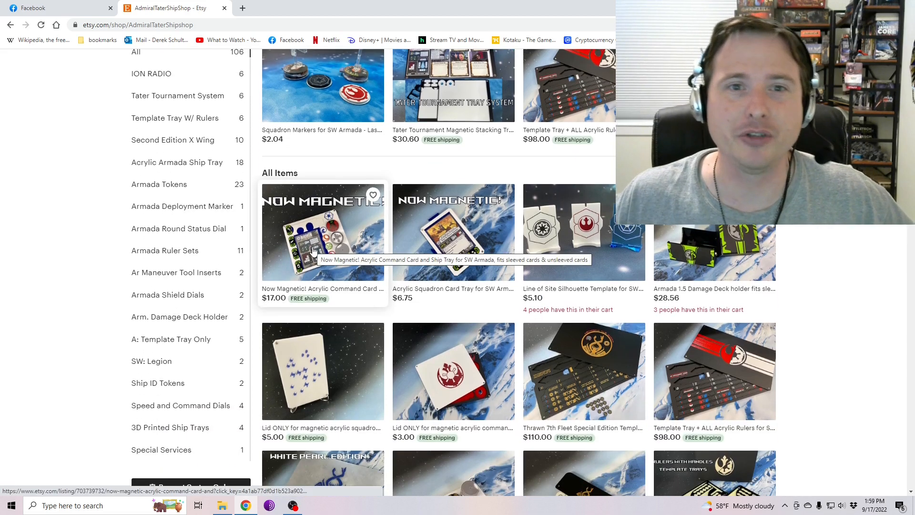
scroll("down", 3)
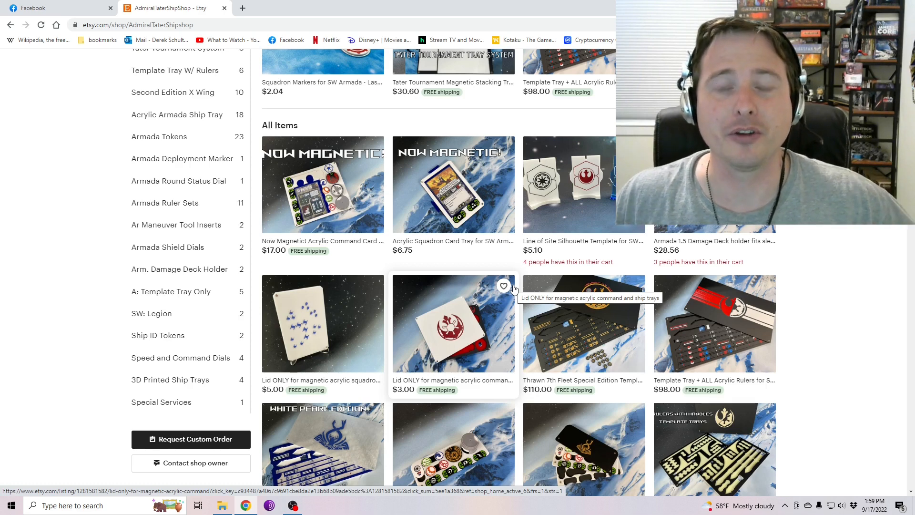
scroll("down", 3)
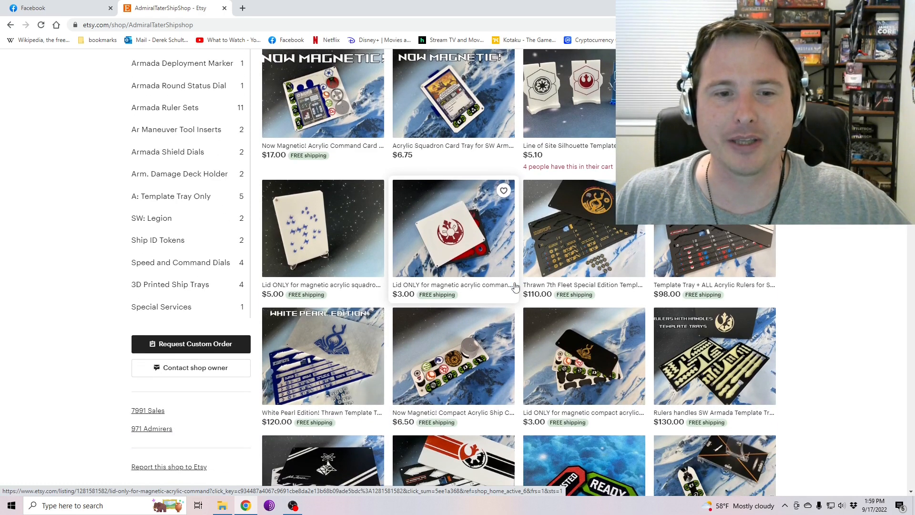
scroll("up", 3)
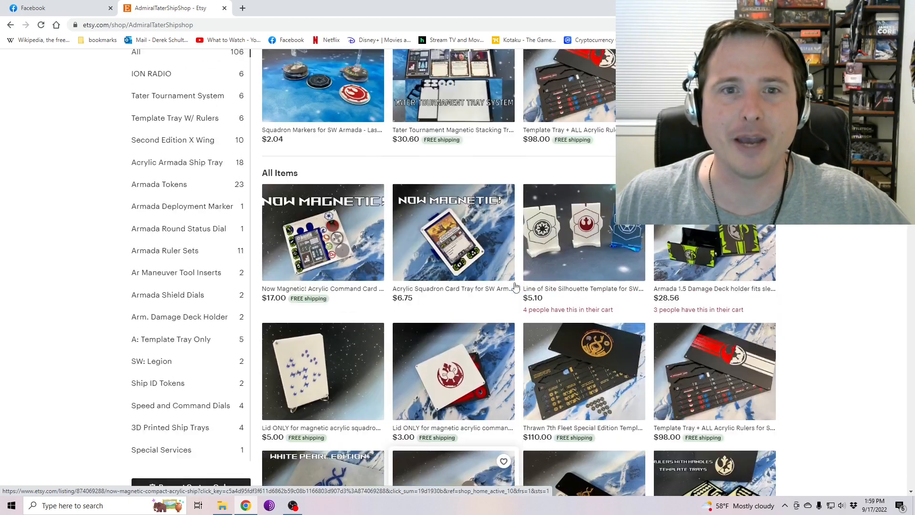
scroll("up", 3)
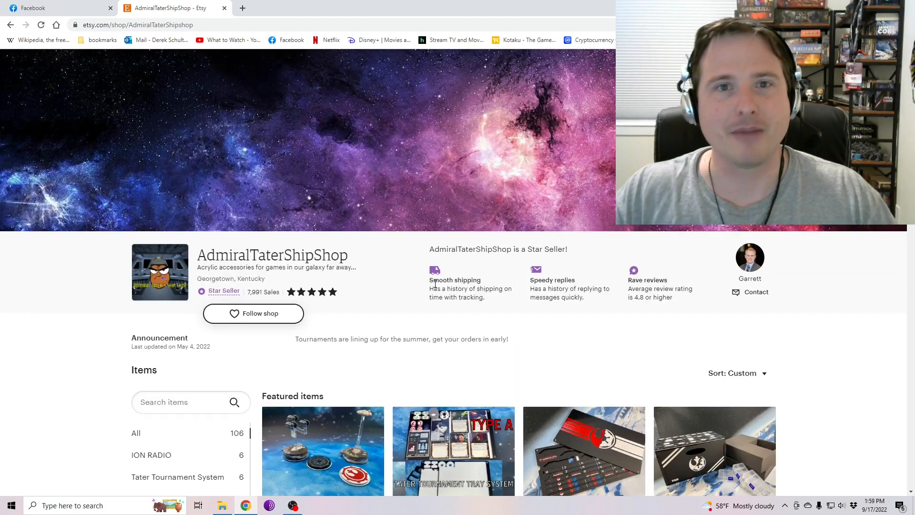